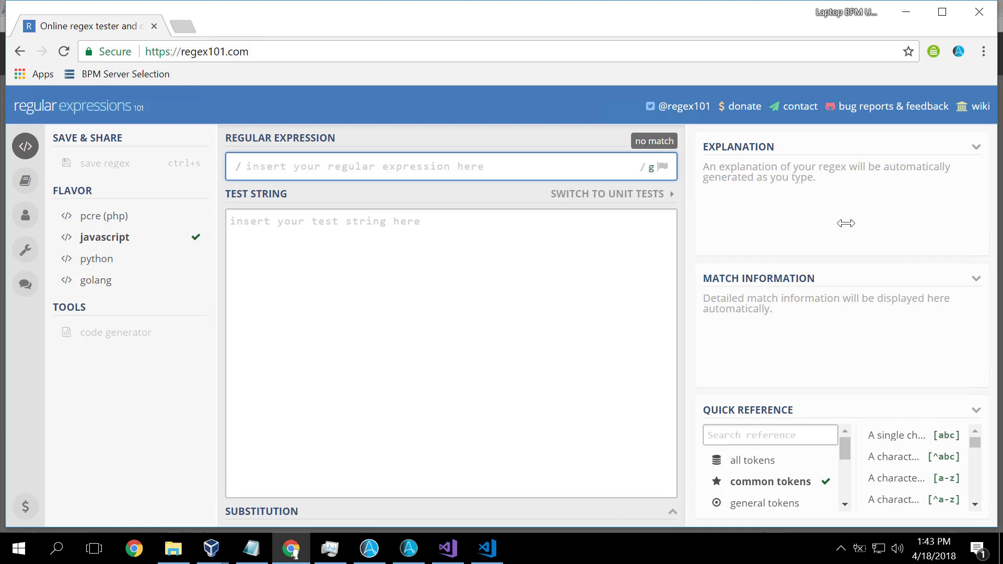
left_click(248, 167)
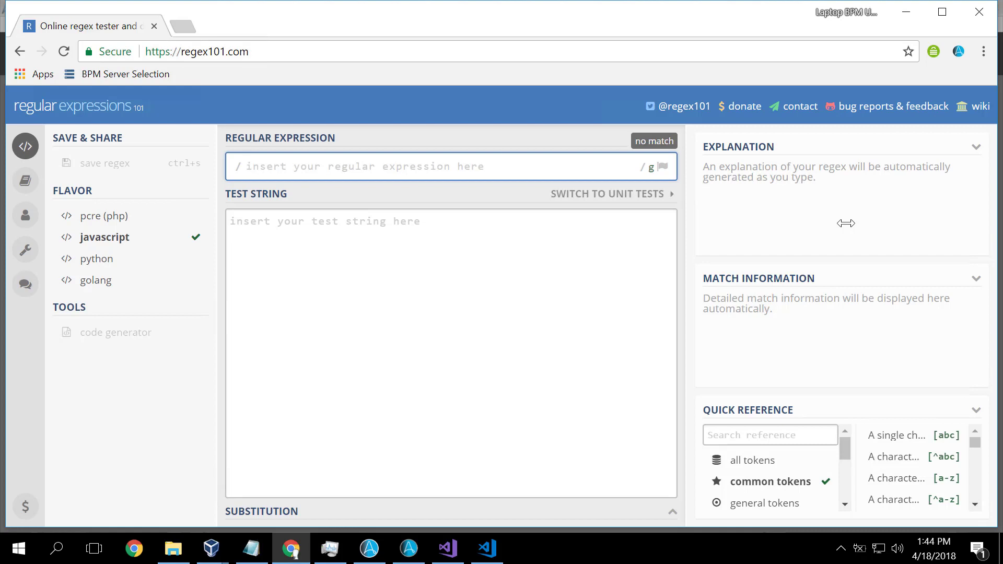
left_click(256, 166)
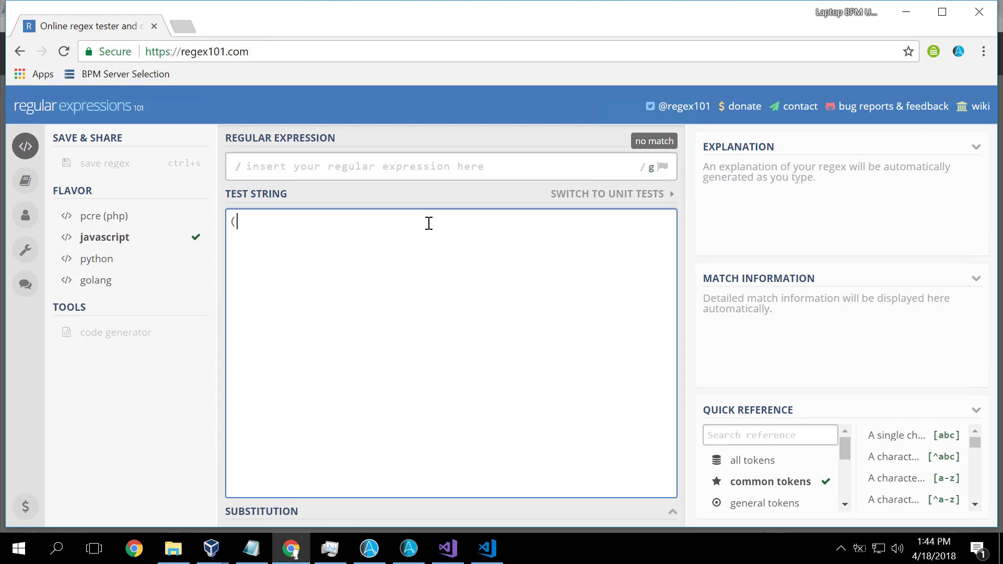
type("817)")
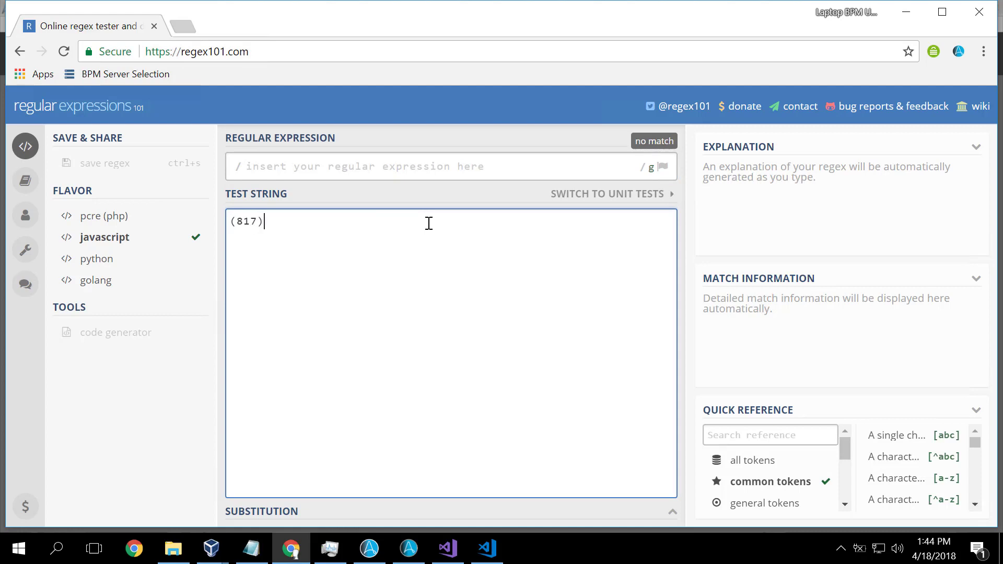
type("123-456")
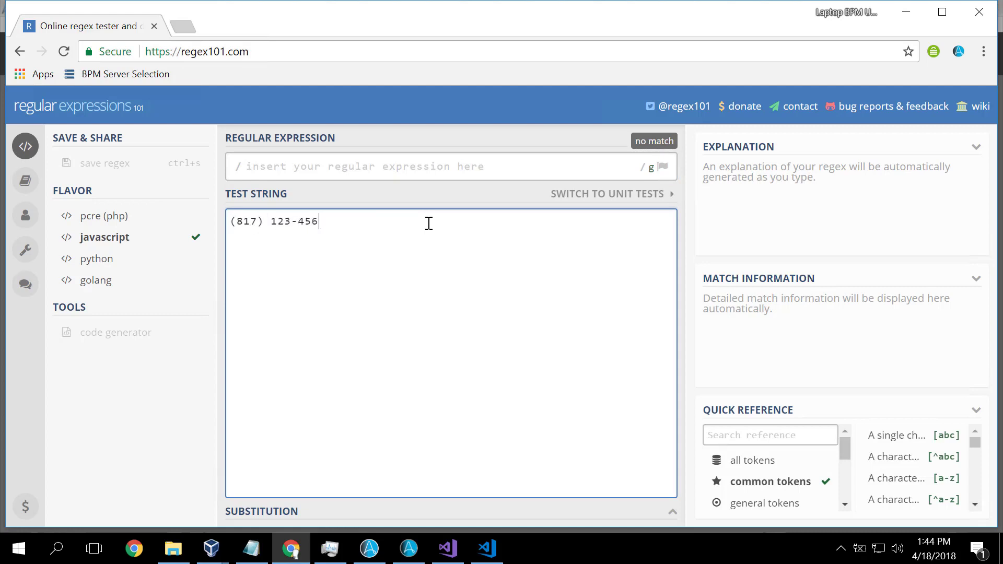
type("7")
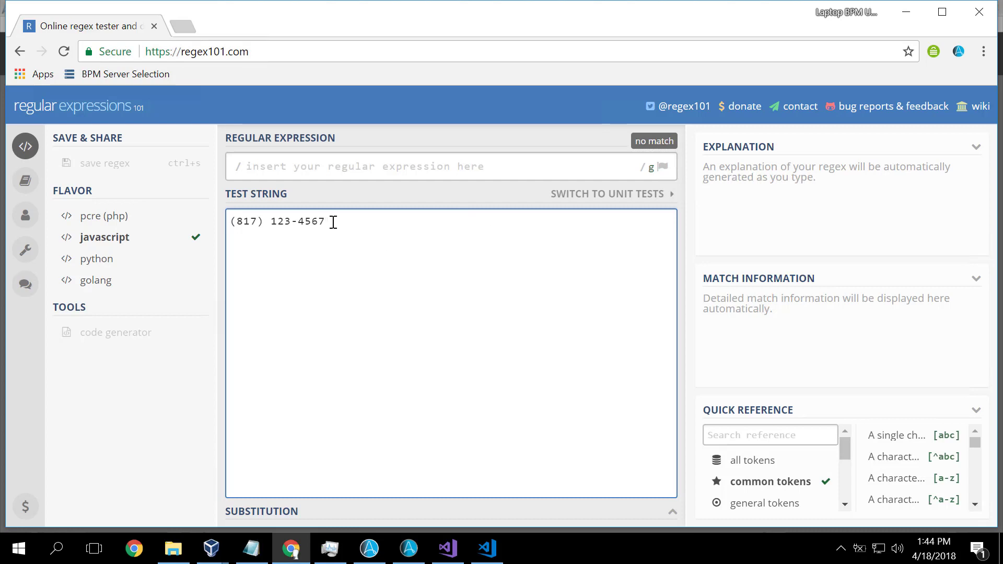
mouse_move(262, 231)
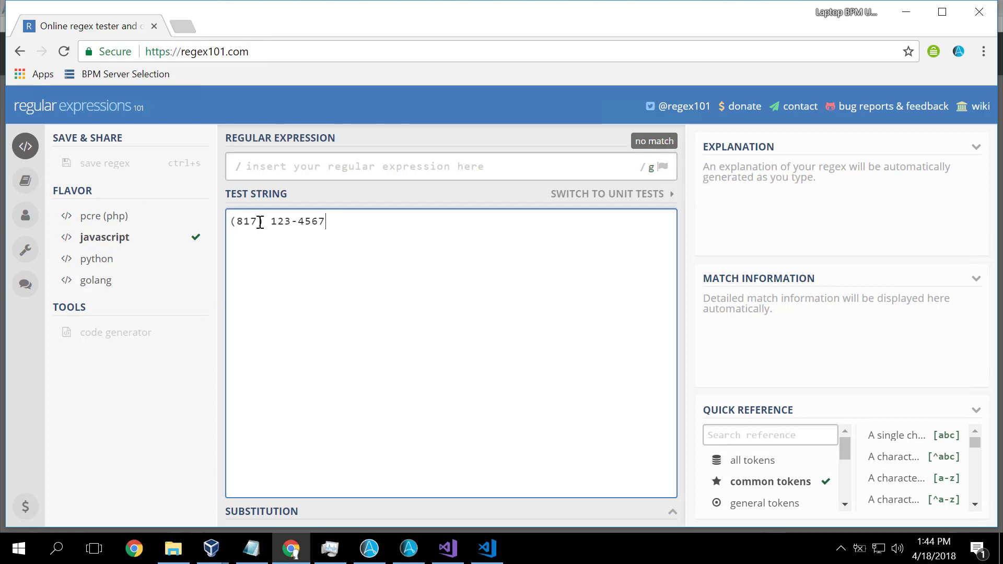
type(")")
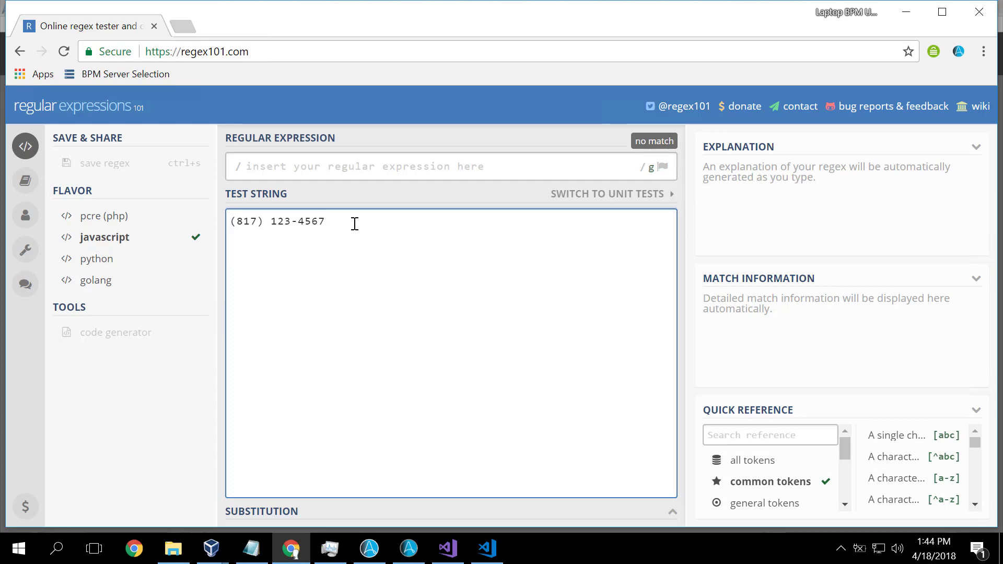
type("123-")
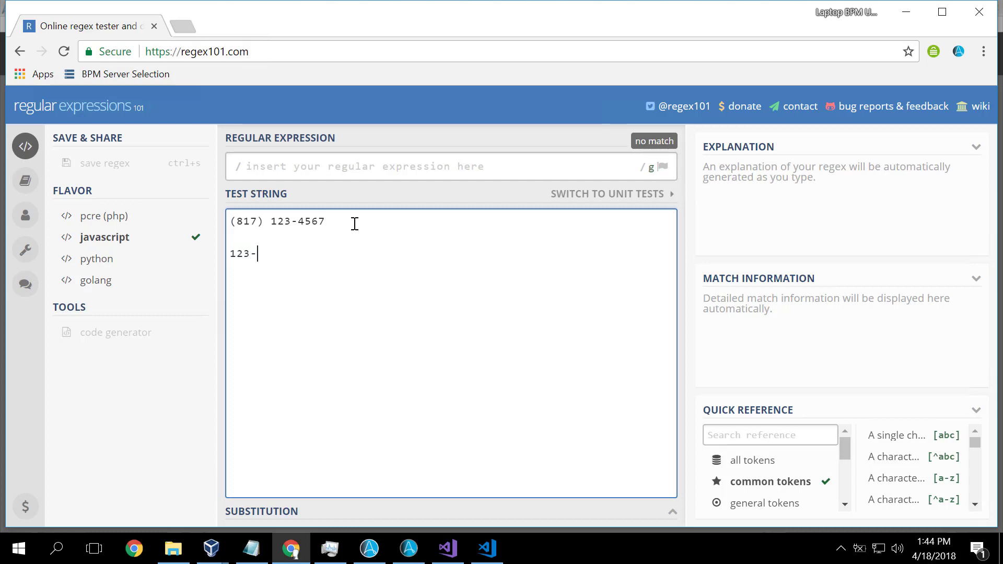
type("45-6")
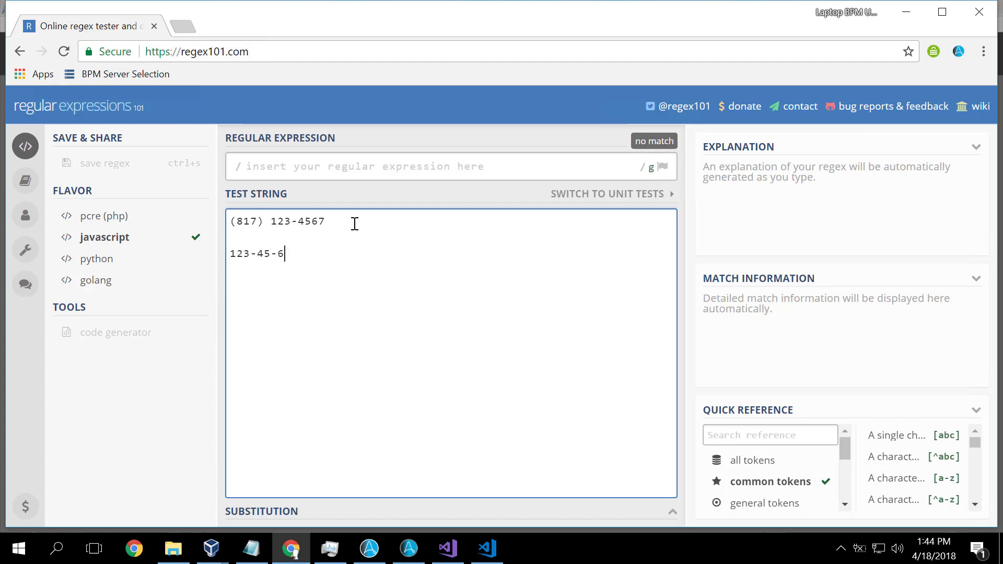
type("789")
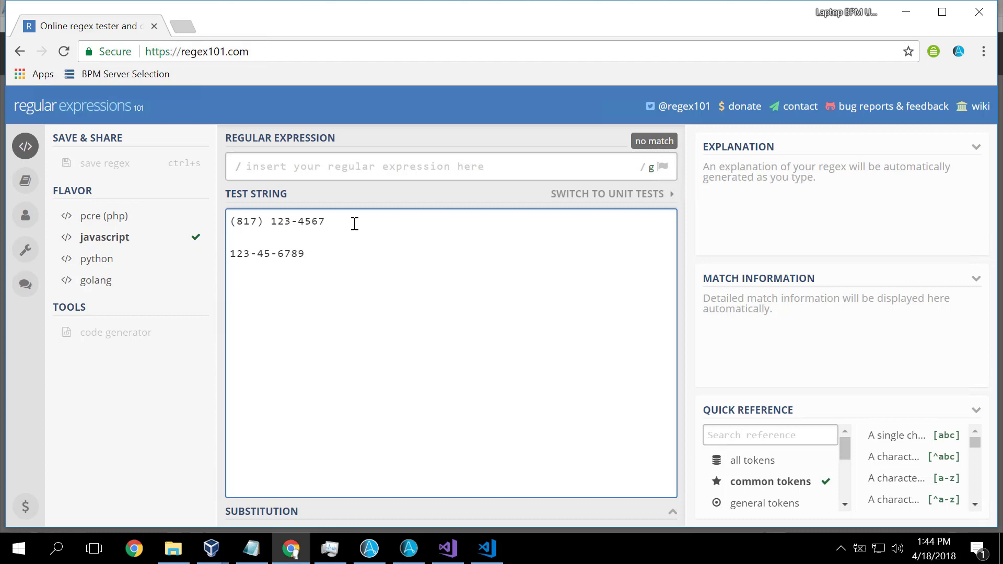
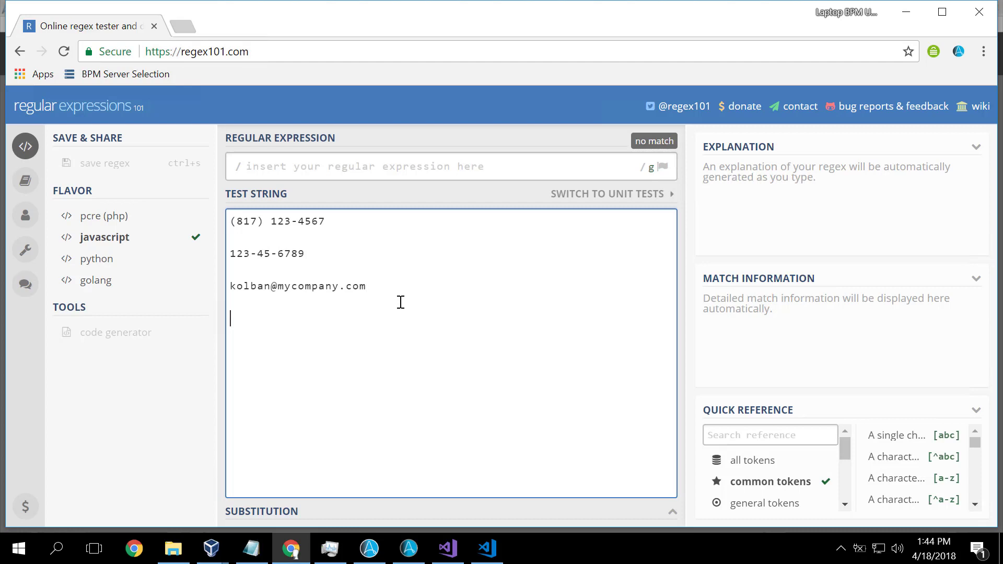
Add a (817) X567 phone variant and select its final digit group
type("(817) 123-")
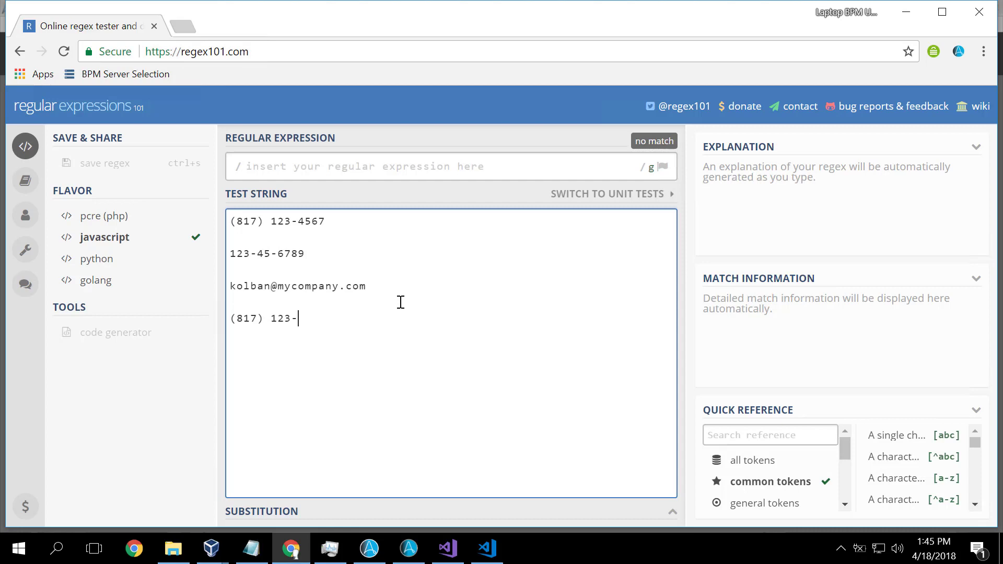
type("X567")
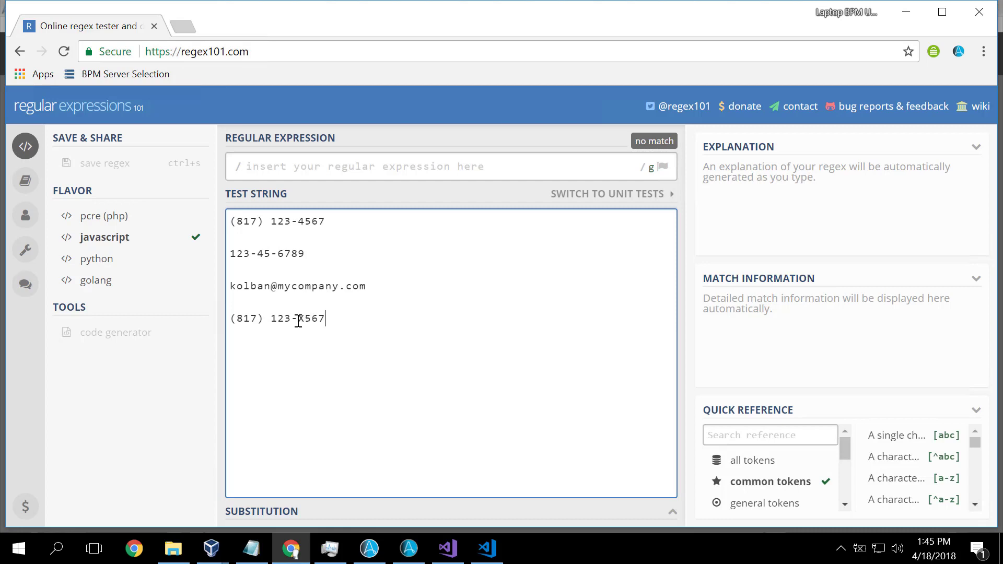
double_click(301, 318)
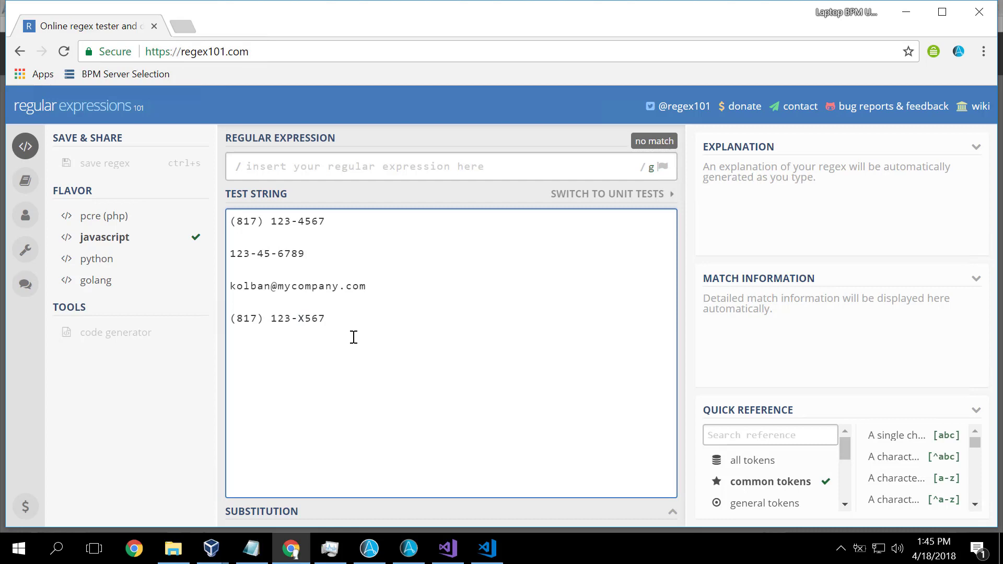
type("(817)")
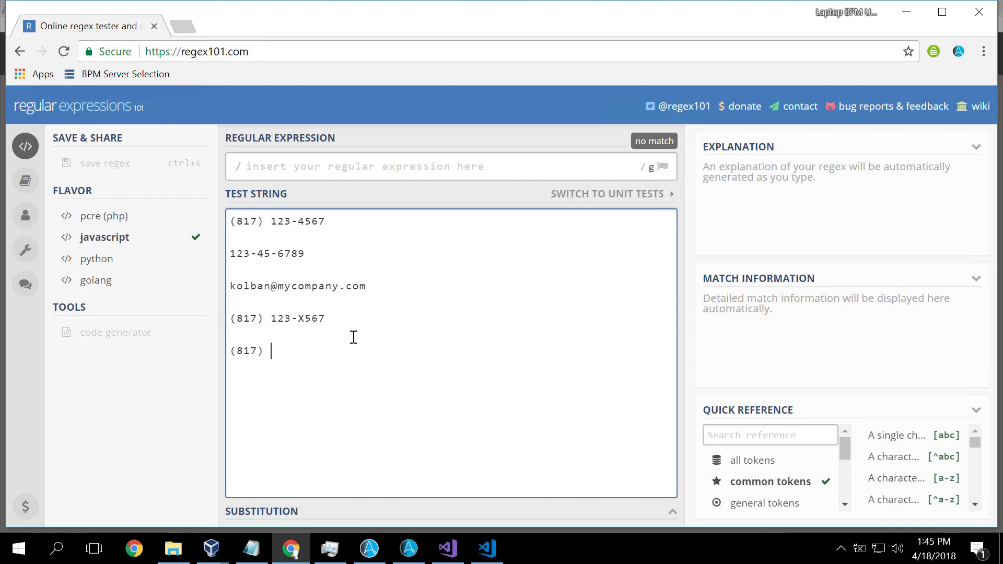
type("123-")
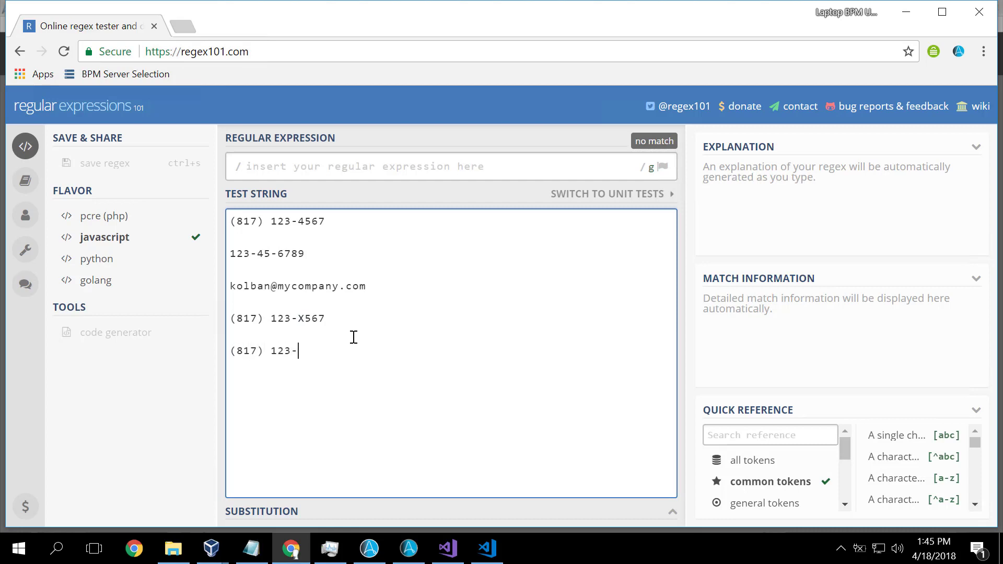
type("4567")
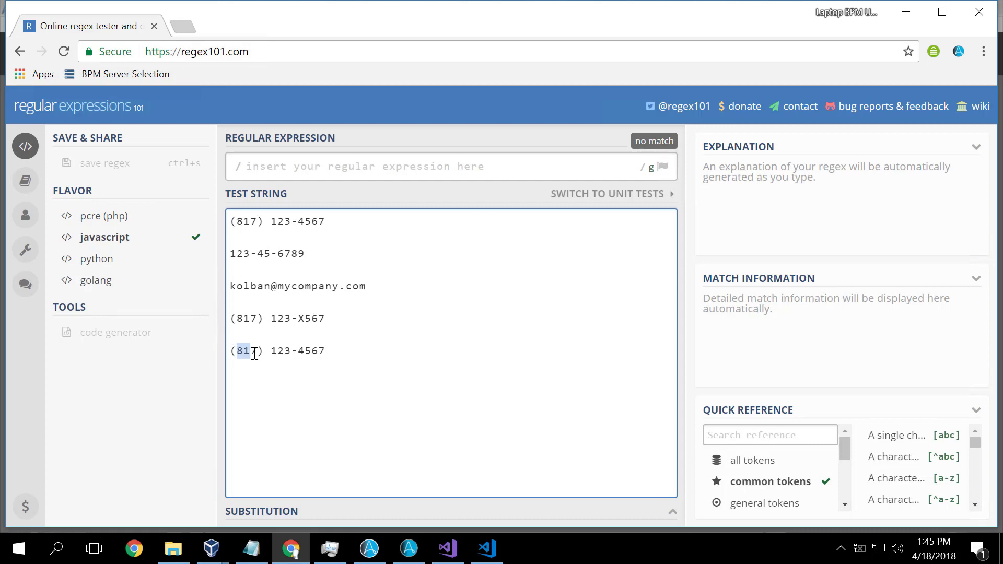
double_click(245, 350)
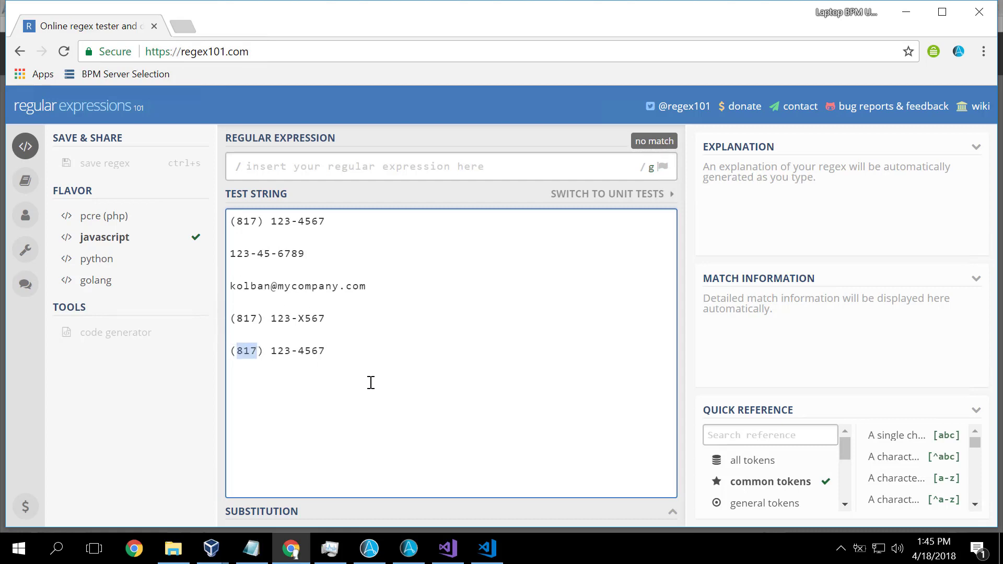
mouse_move(355, 346)
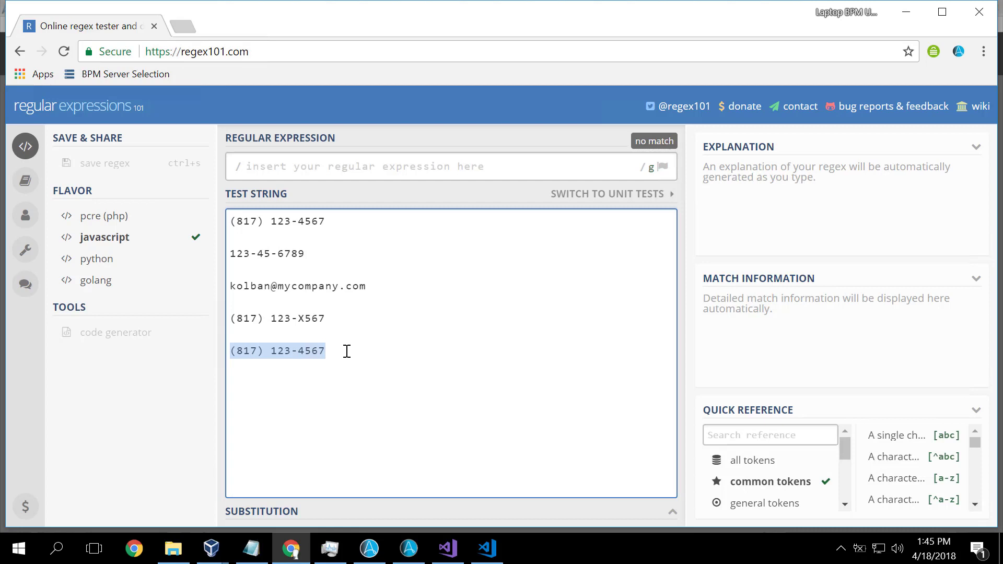
mouse_move(224, 357)
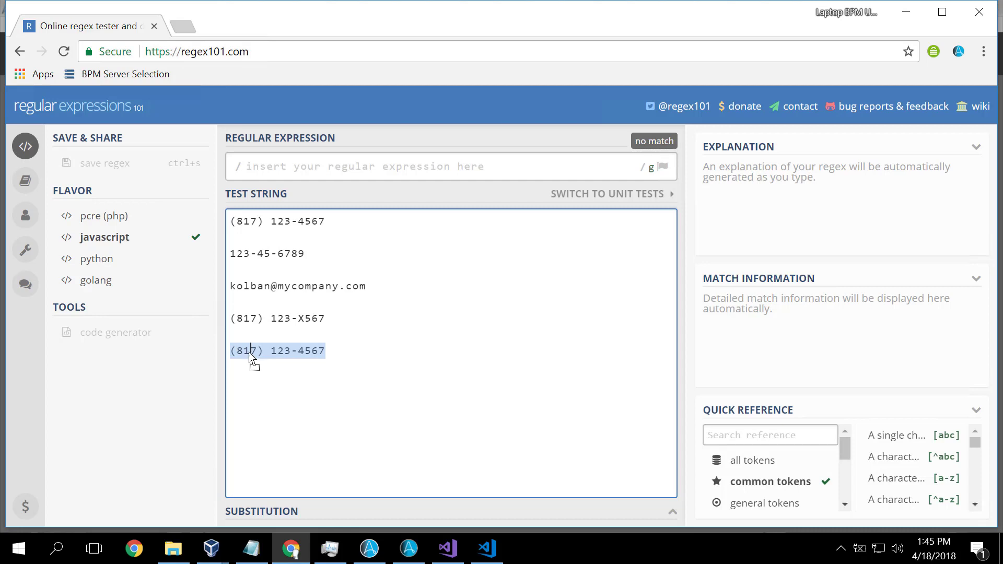
left_click(345, 351)
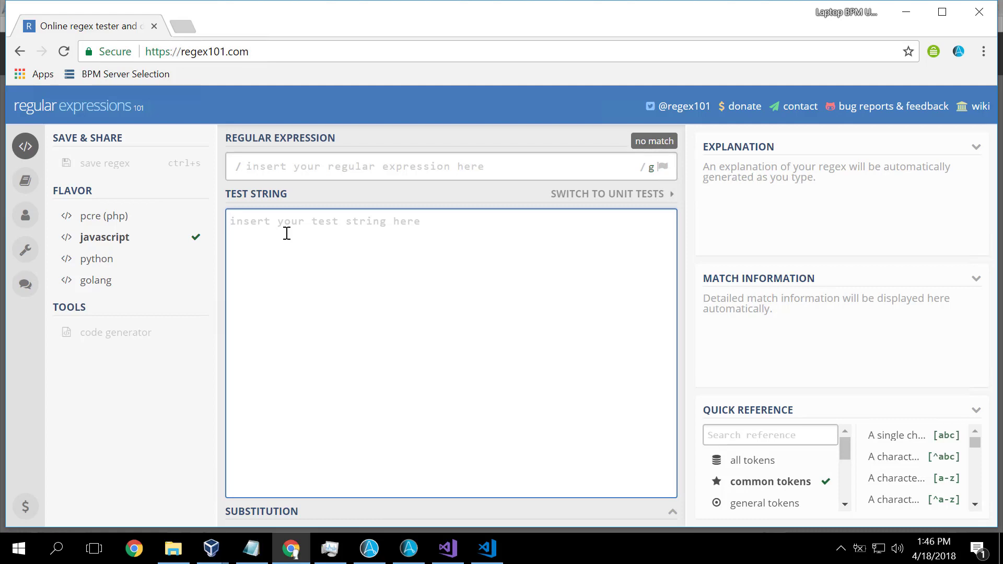
Type CRM: 123456 into the empty test string and select the number 123456
left_click(231, 221)
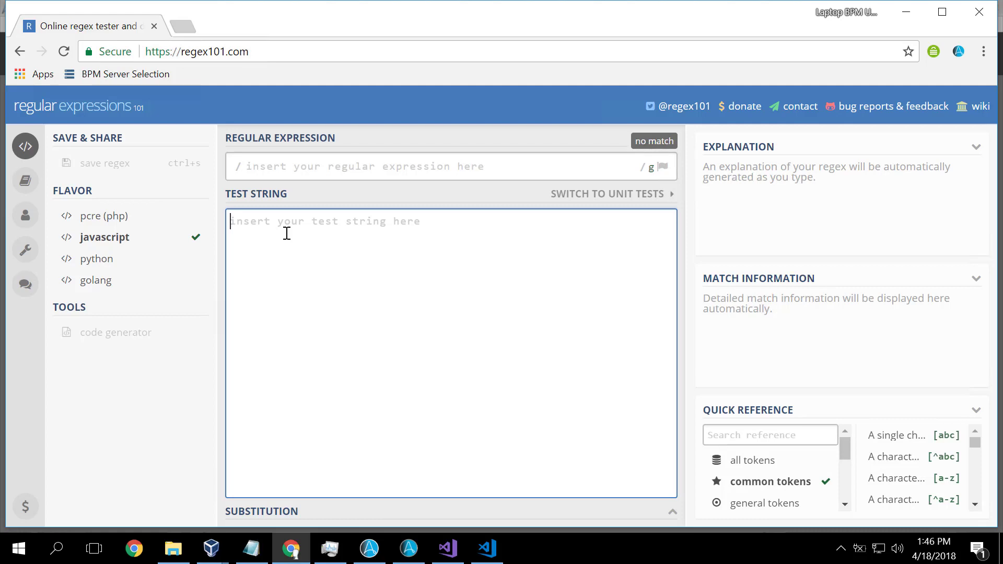
type("CRML")
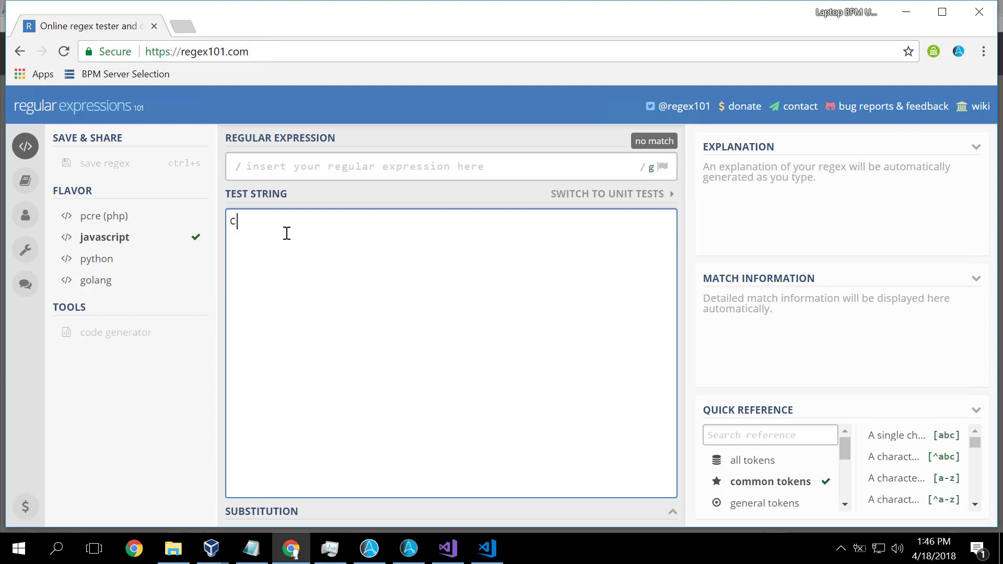
type("RM:")
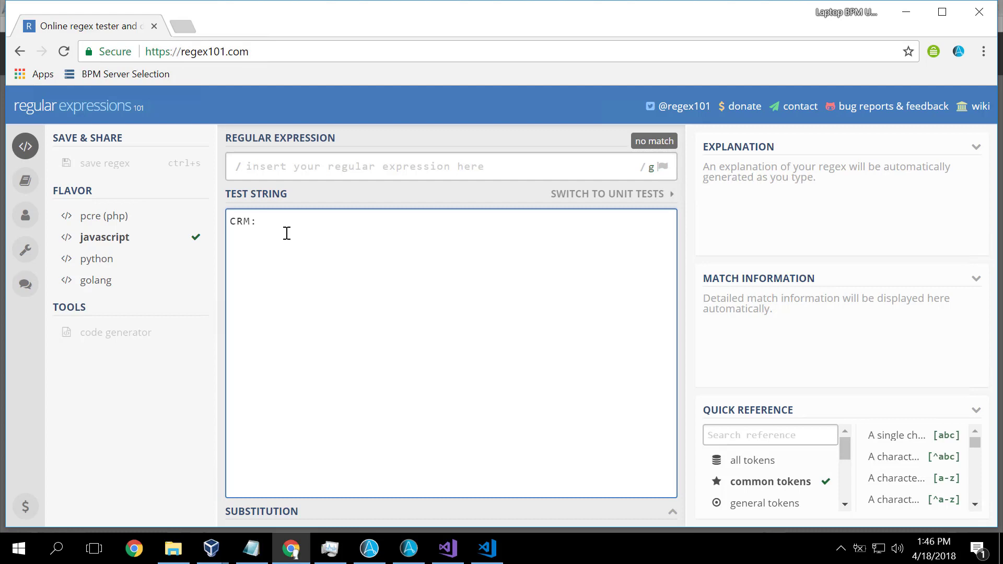
type("12")
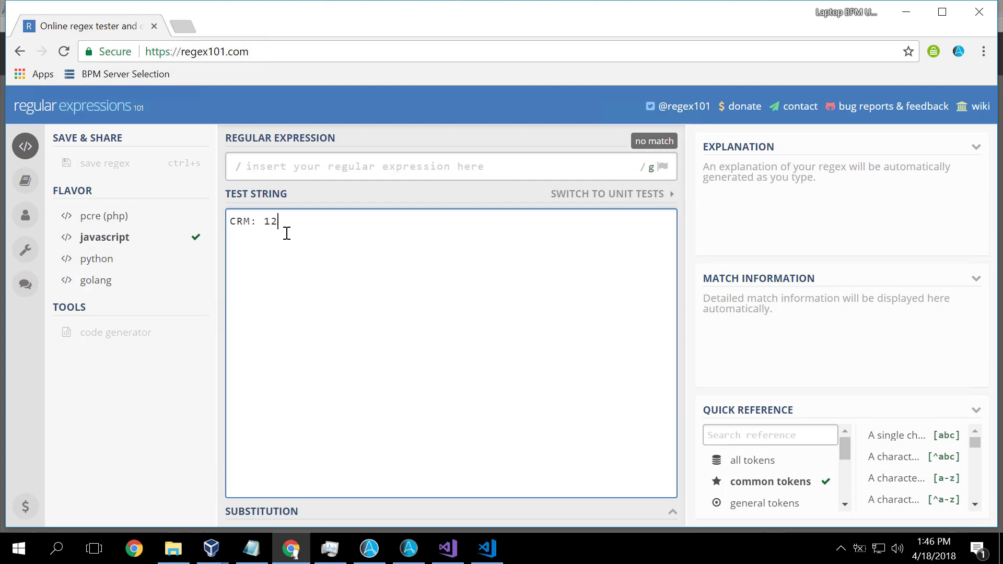
type("3456")
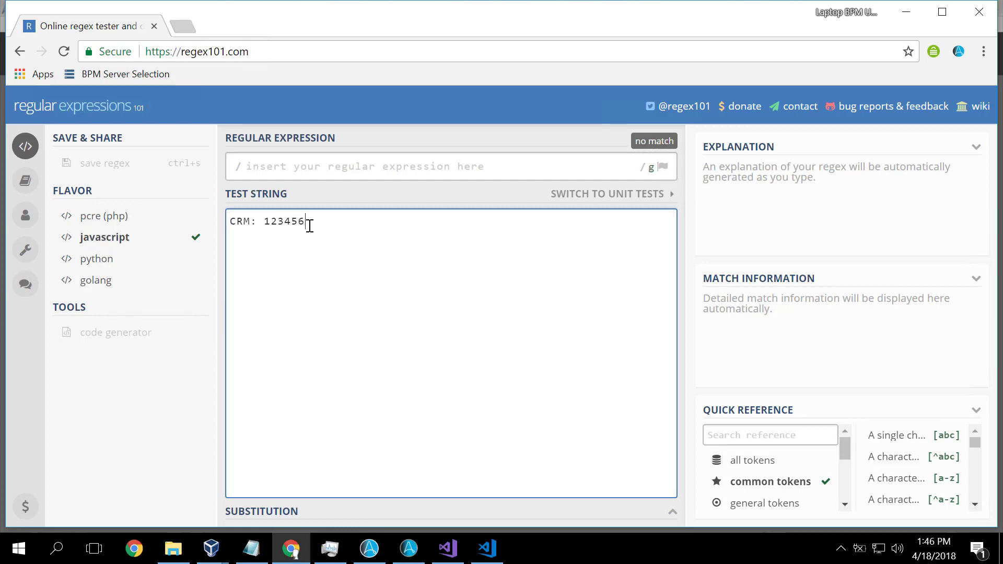
mouse_move(265, 222)
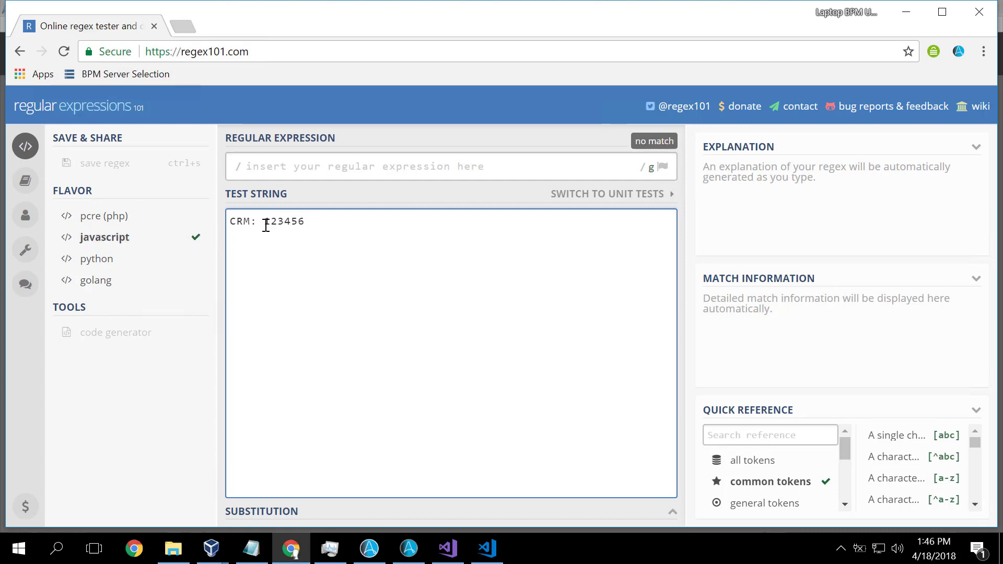
double_click(286, 222)
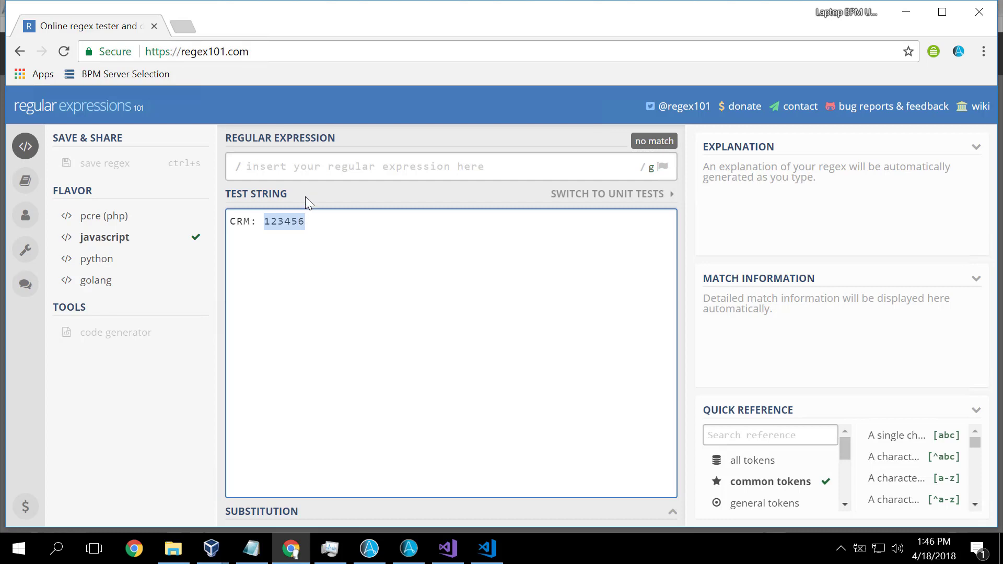
Type the expression CRM: (\d*) so group 1 captures 123456
type("c")
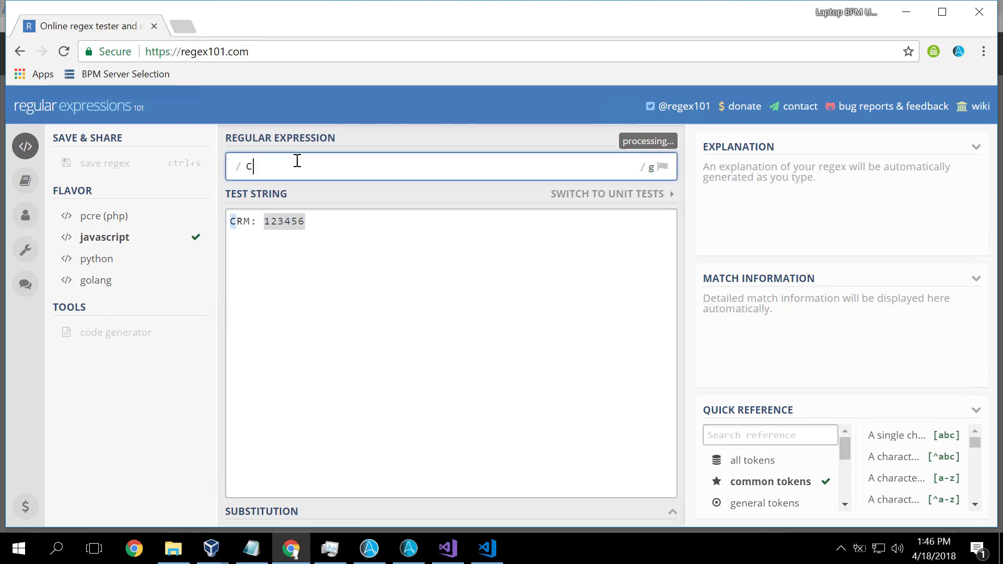
type("RML")
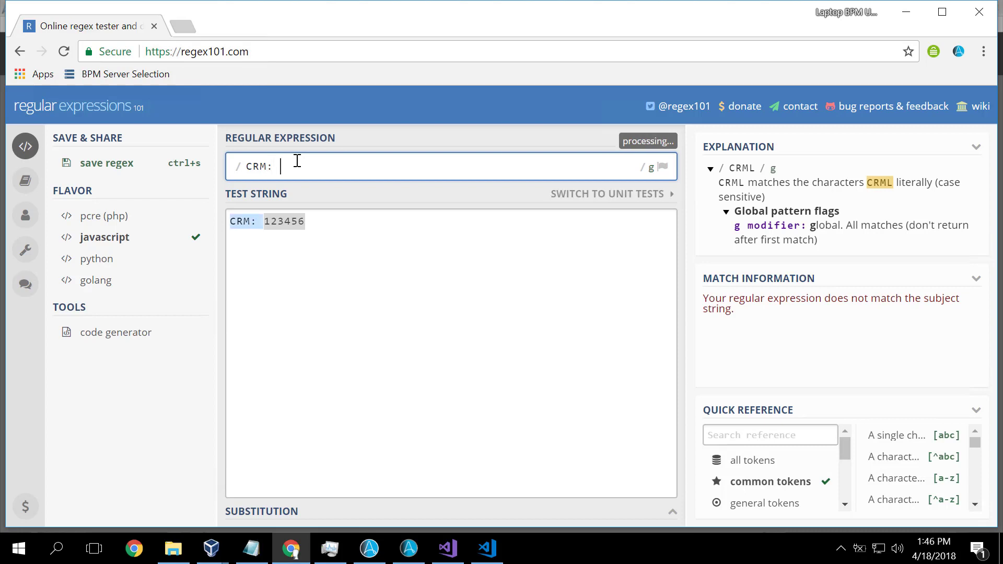
type("(")
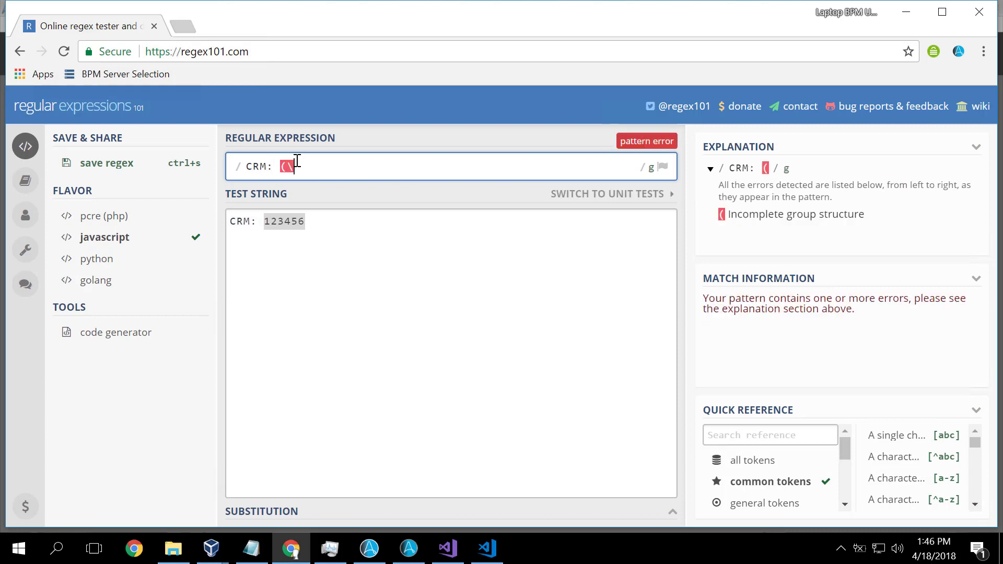
type("\\.*")
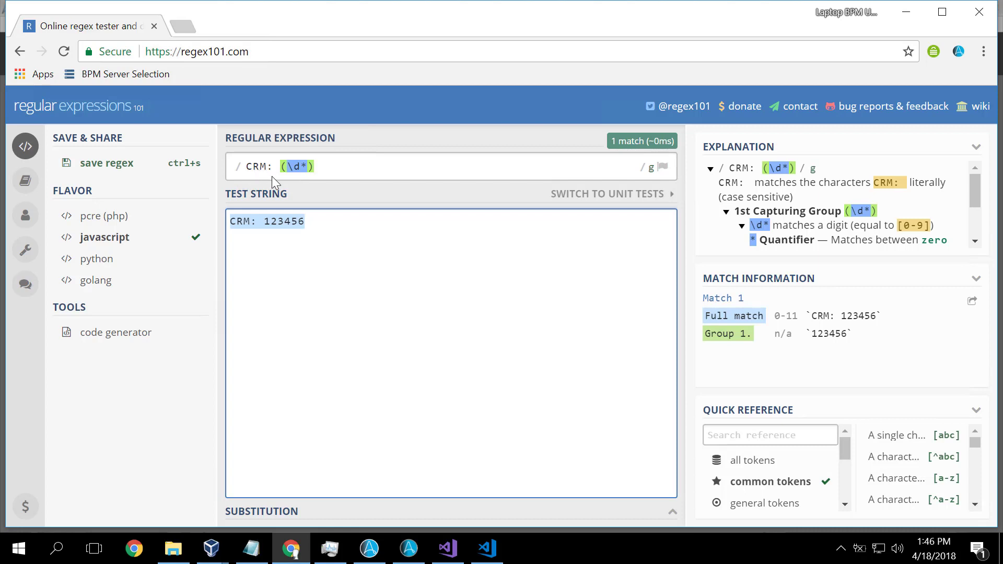
mouse_move(292, 166)
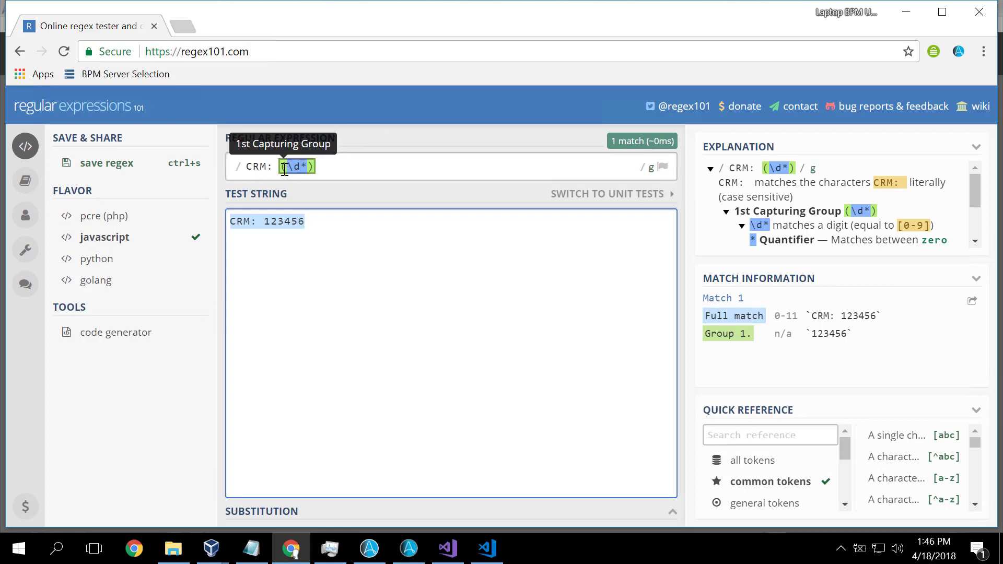
mouse_move(527, 308)
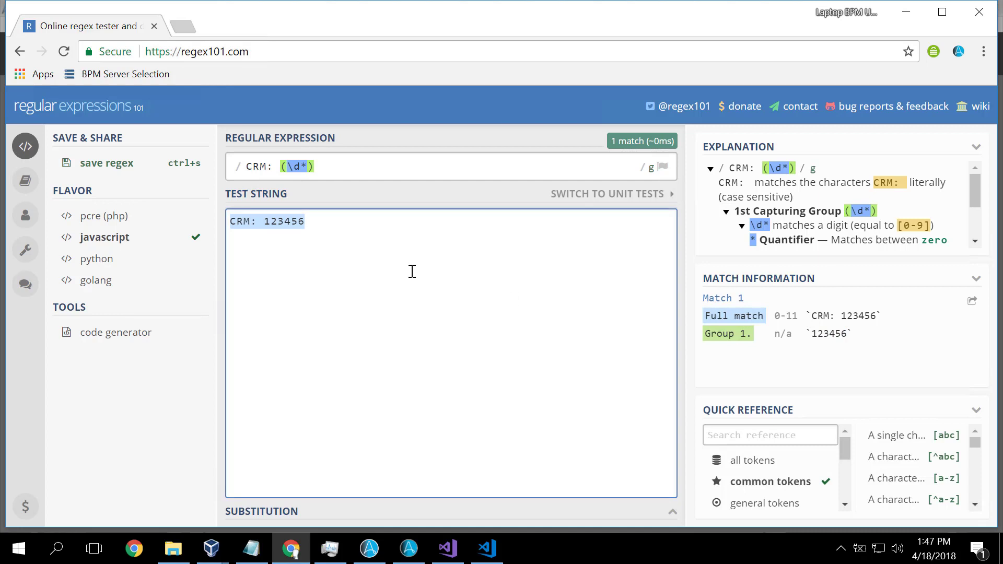
mouse_move(328, 197)
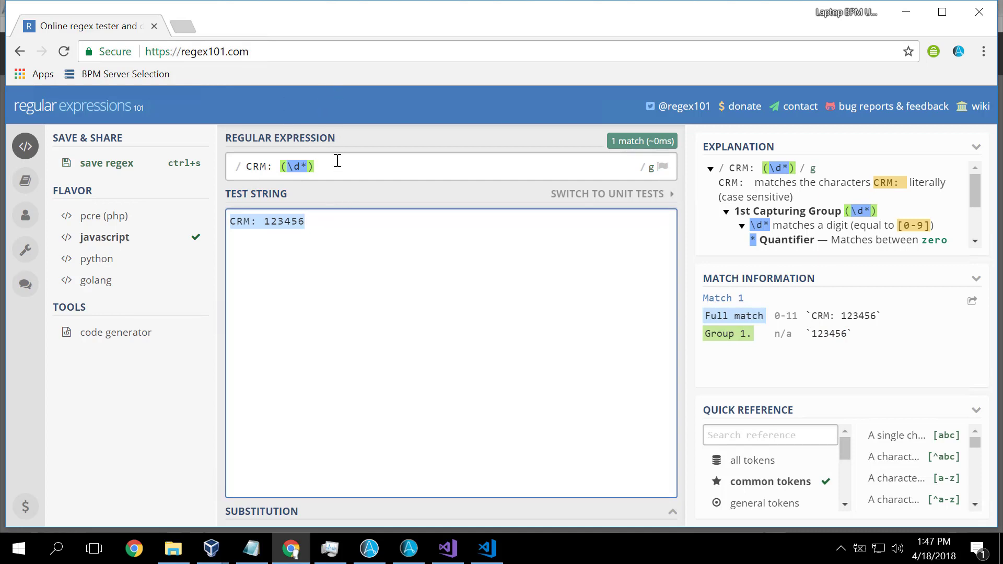
Place the cursor in the CRM: 123456 test string to edit the colon
left_click(308, 221)
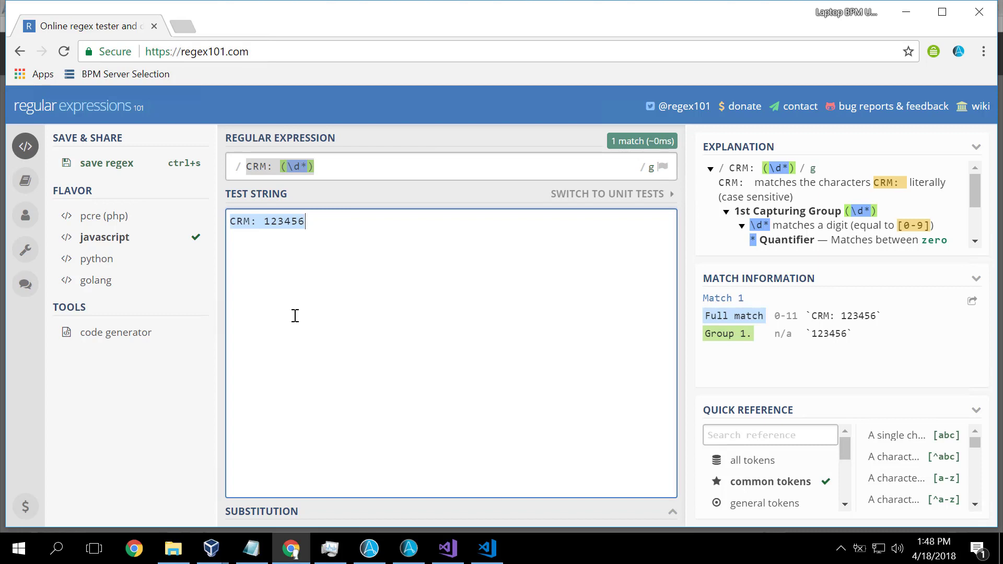
mouse_move(281, 221)
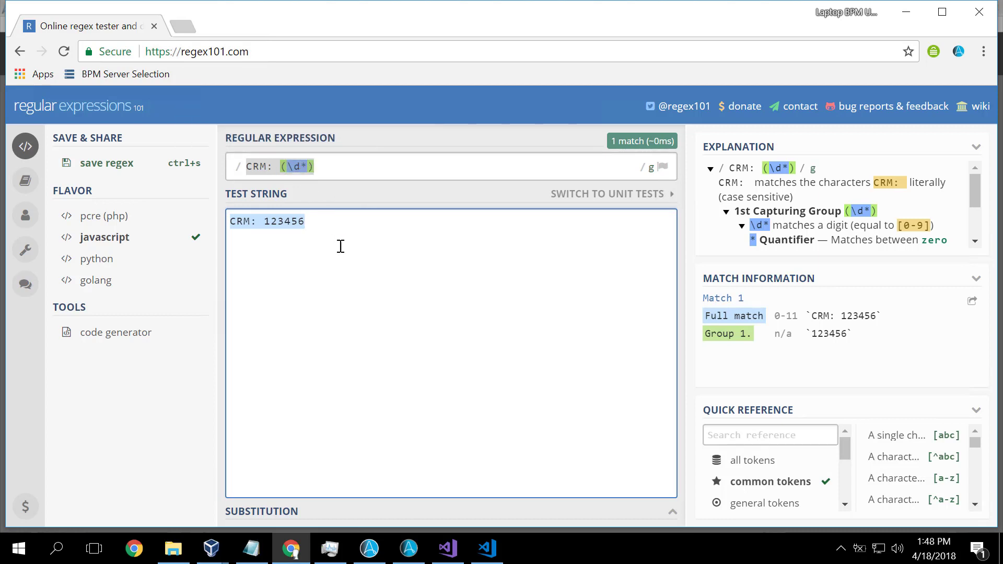
mouse_move(281, 221)
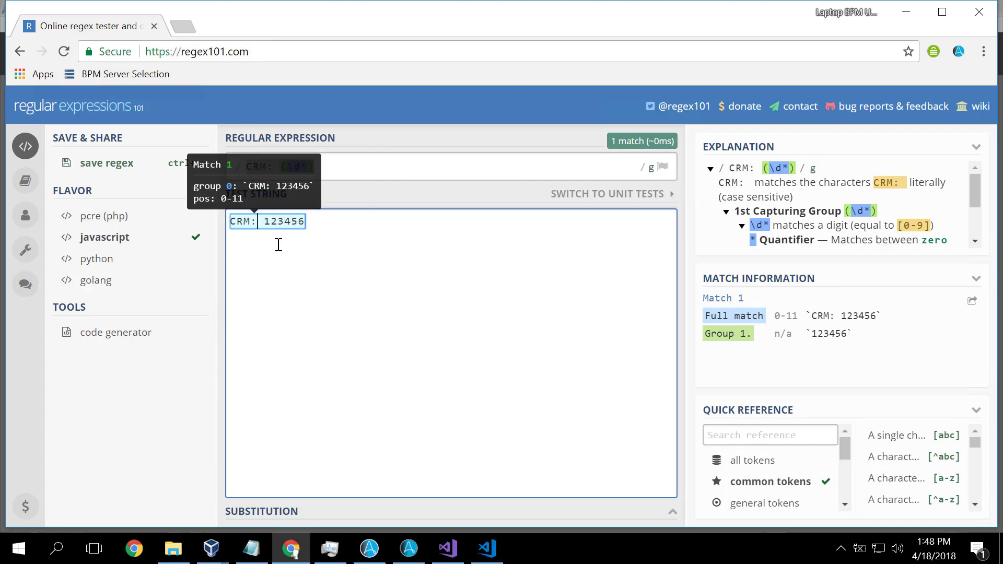
mouse_move(399, 302)
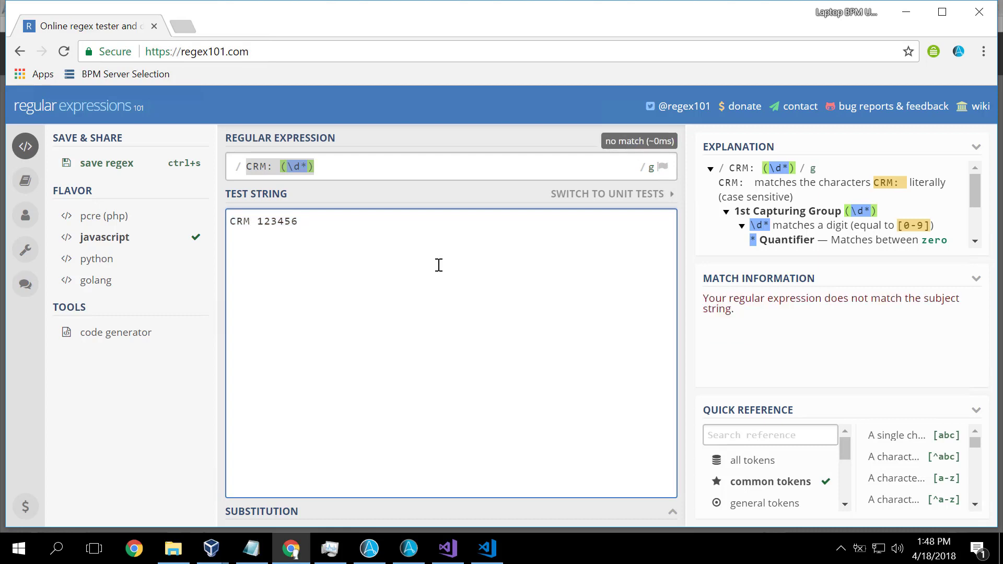
Change the test string to CRM= 123456 and add a (?::|=) group to the pattern
type("=")
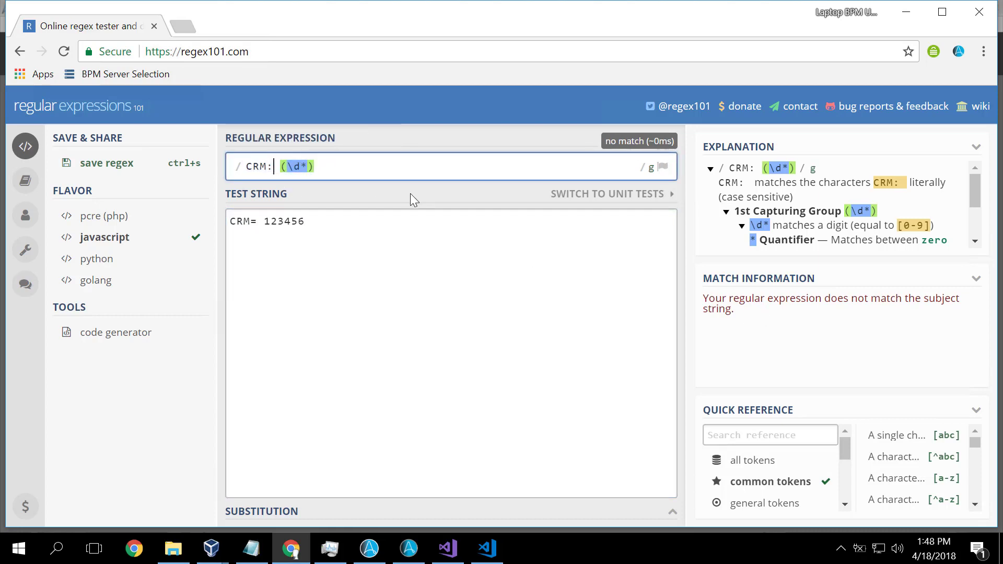
type("(?:")
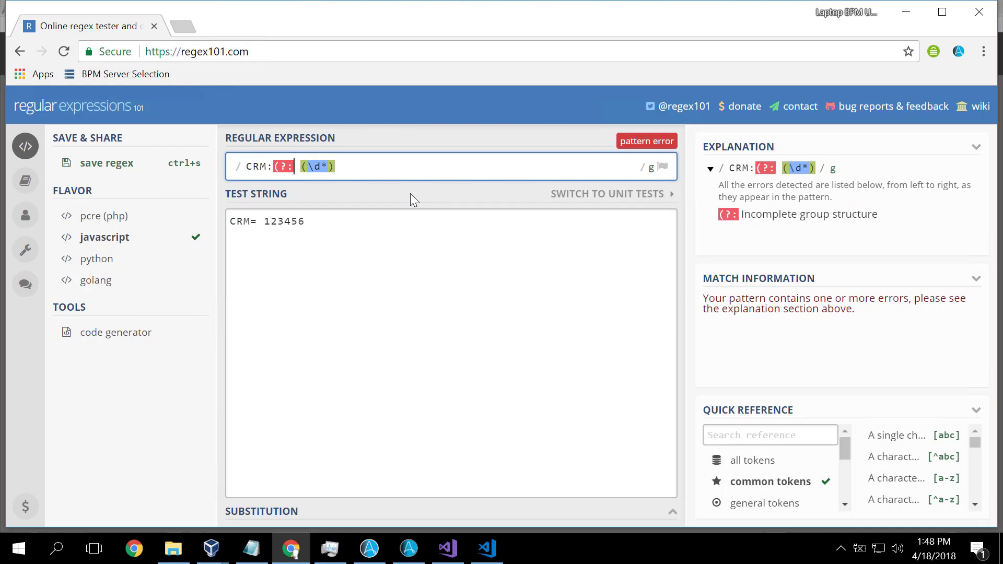
type("=")
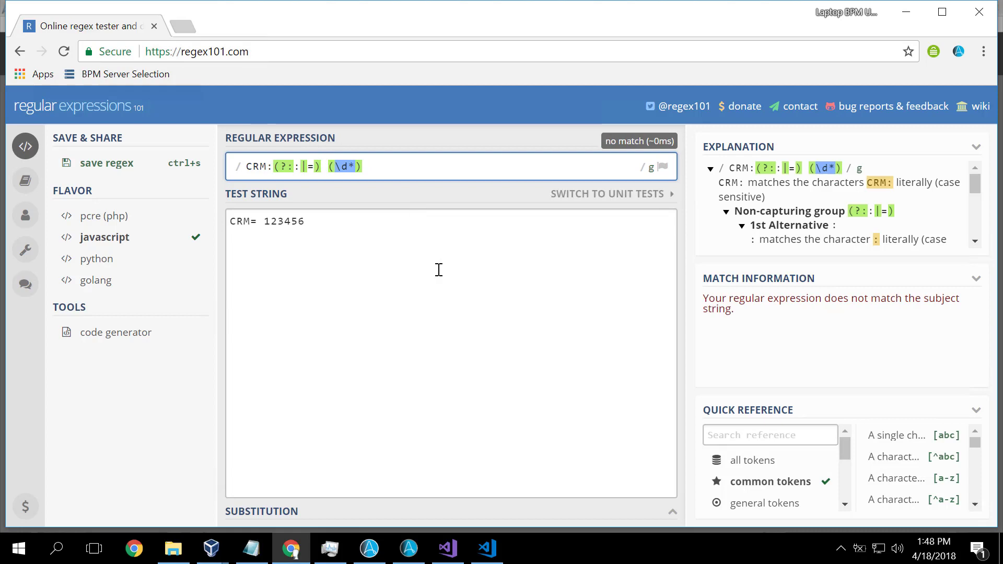
mouse_move(342, 167)
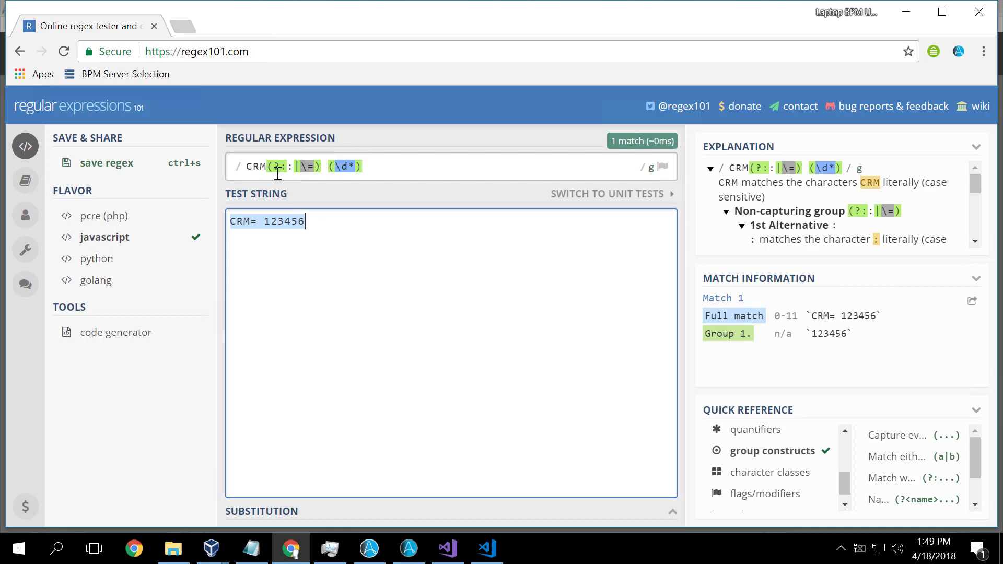
mouse_move(288, 166)
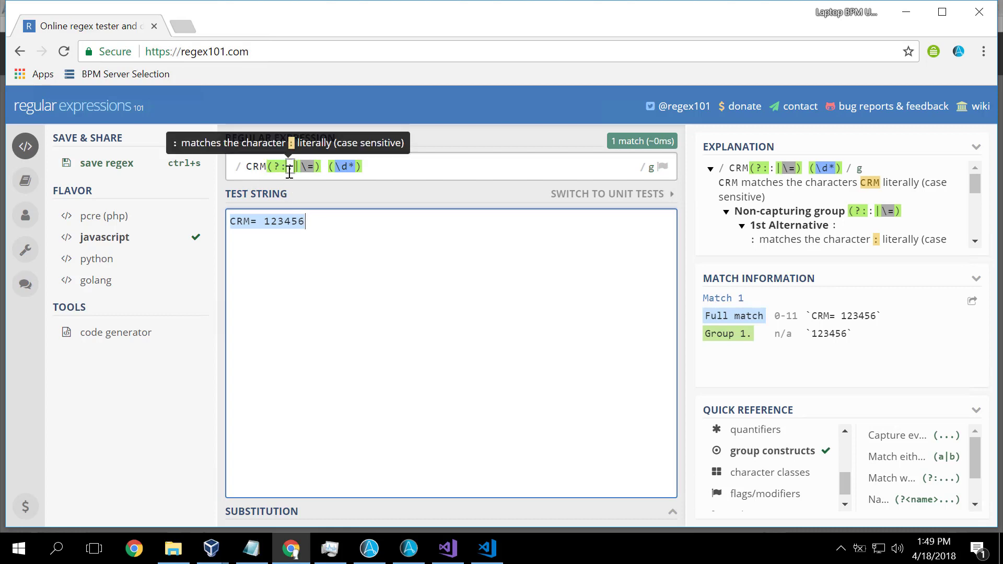
mouse_move(382, 174)
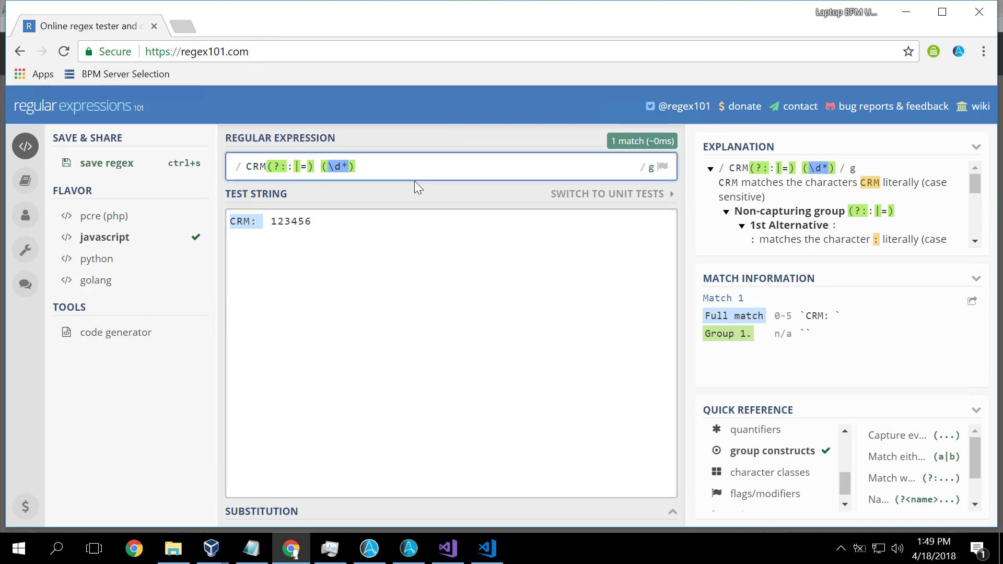
Replace the literal space in the pattern with \s*
key("Backspace")
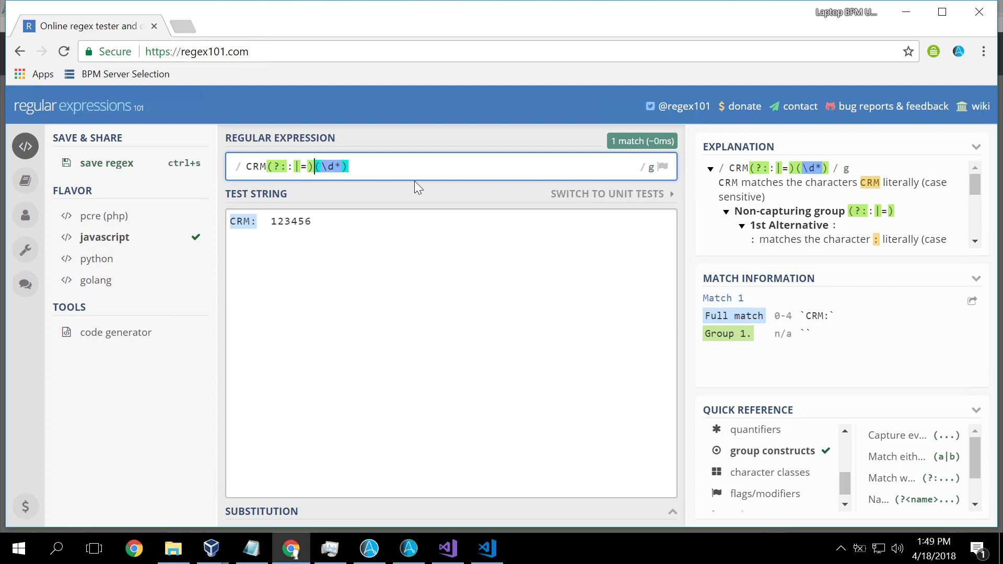
type("\\s")
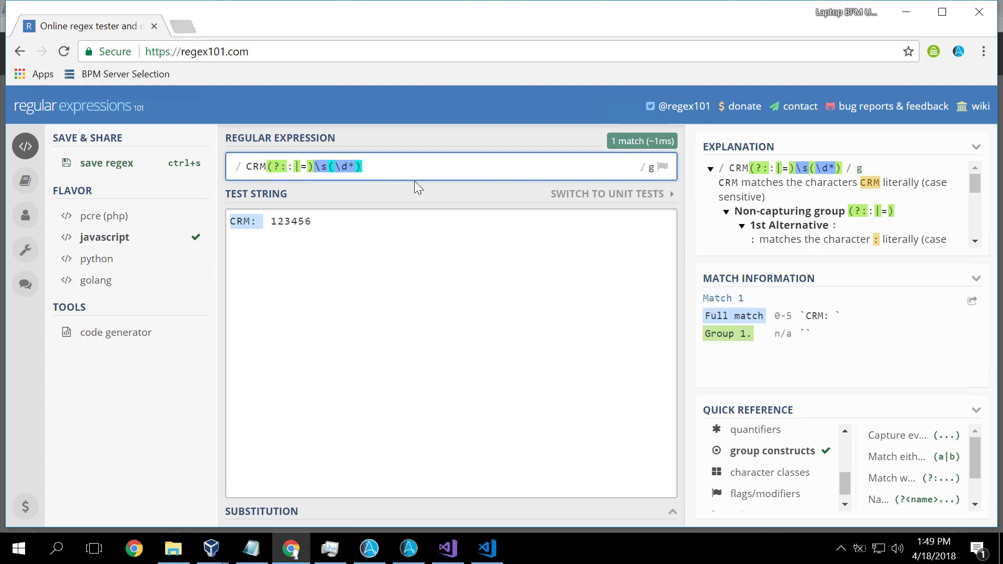
type("*")
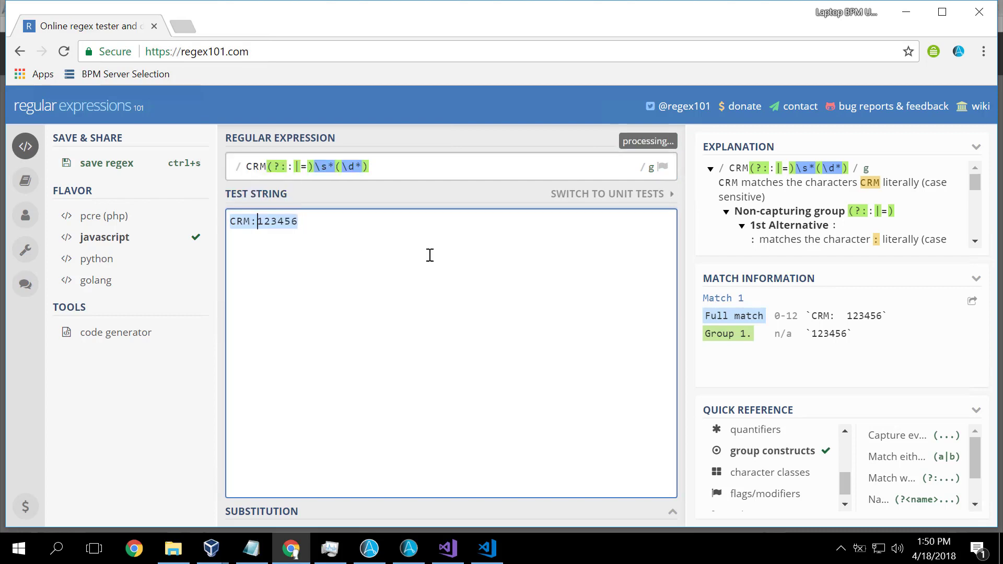
Cut the test string down to CRM= to check the empty-digits case
key("Backspace")
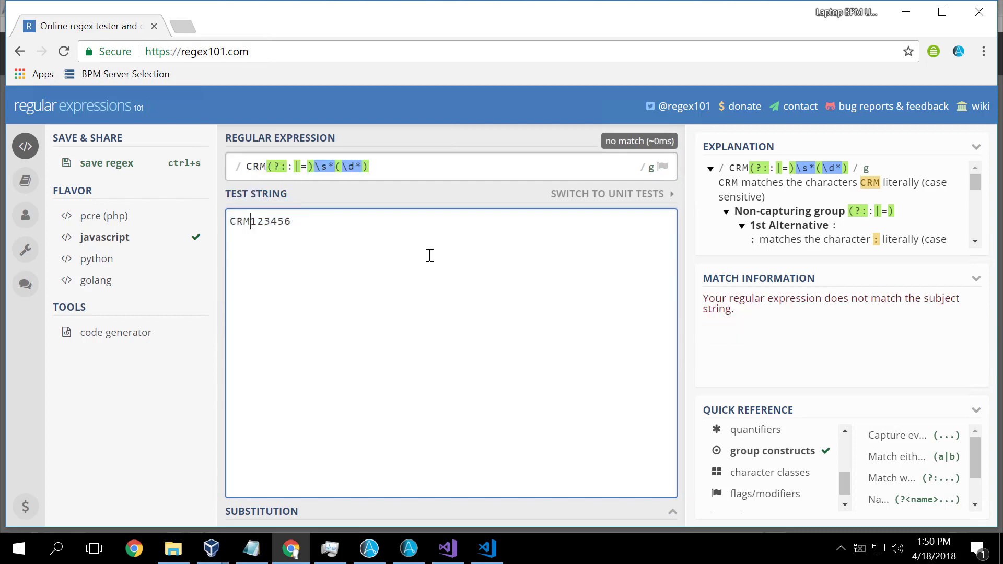
type("=")
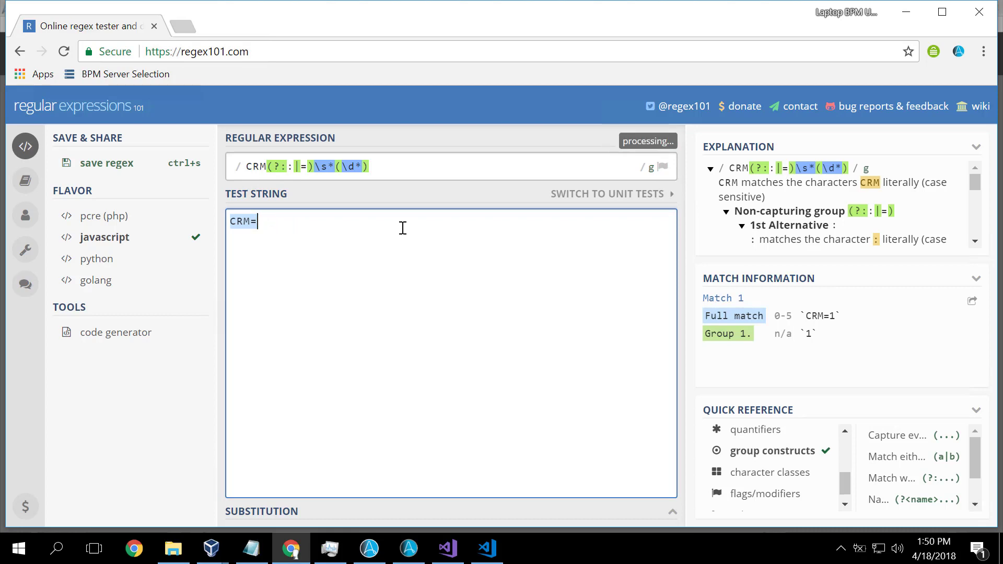
key("Backspace")
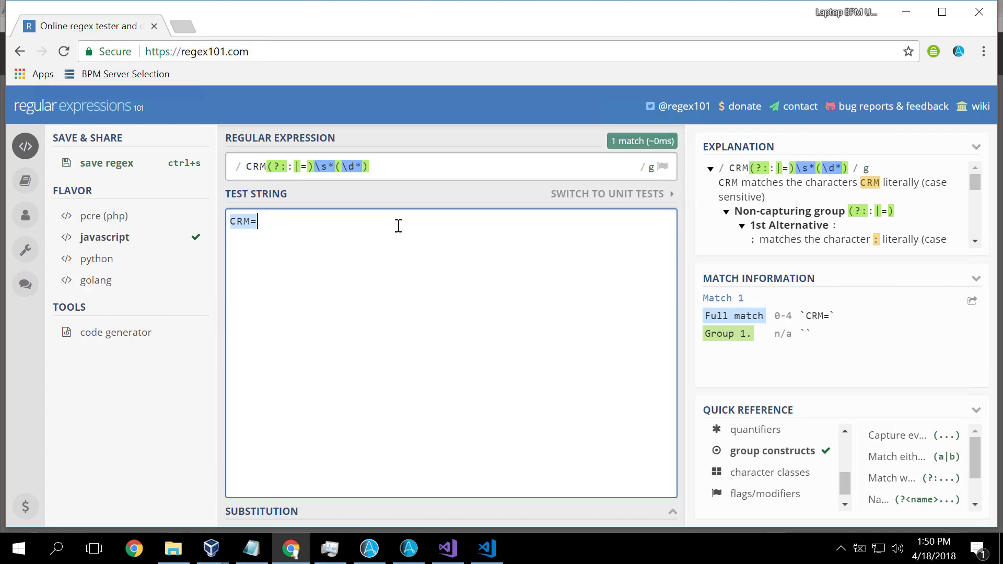
mouse_move(359, 166)
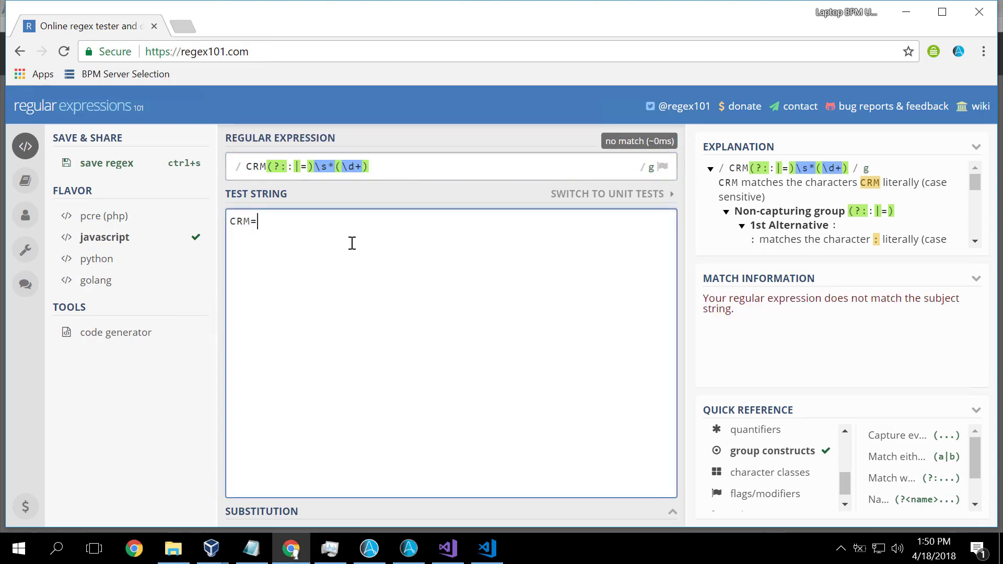
Type 1234 after CRM= so group 1 captures 1234
type("123")
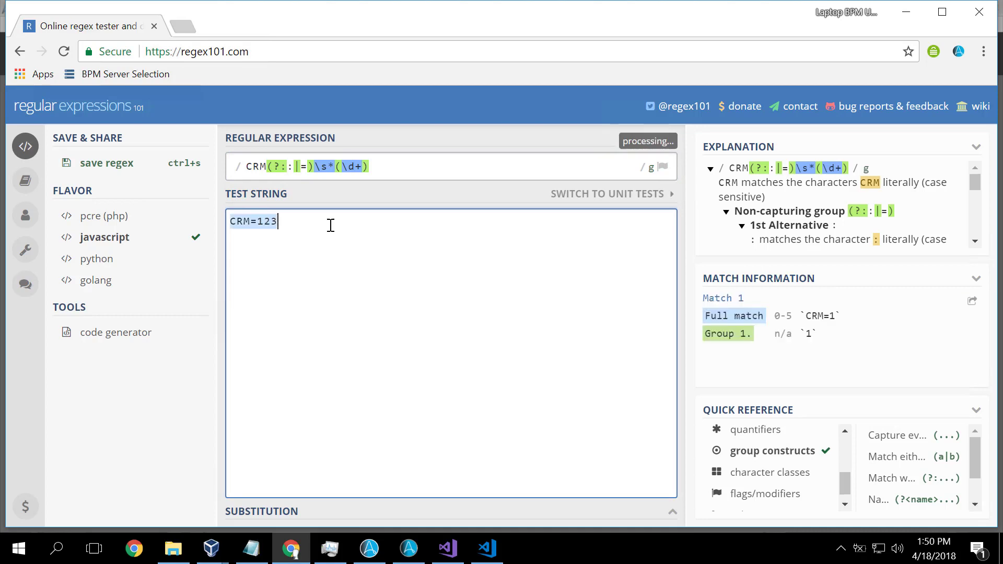
type("4")
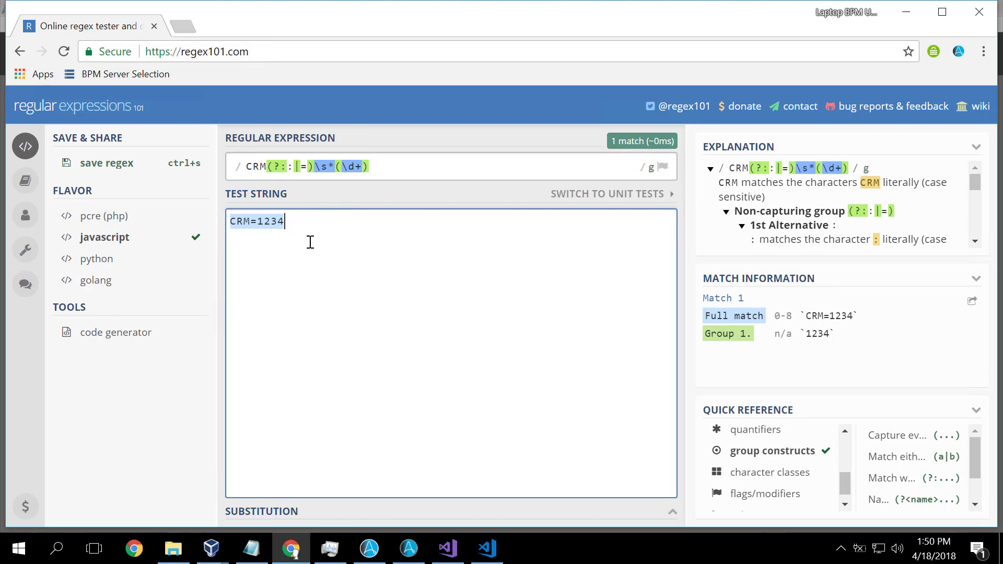
mouse_move(256, 222)
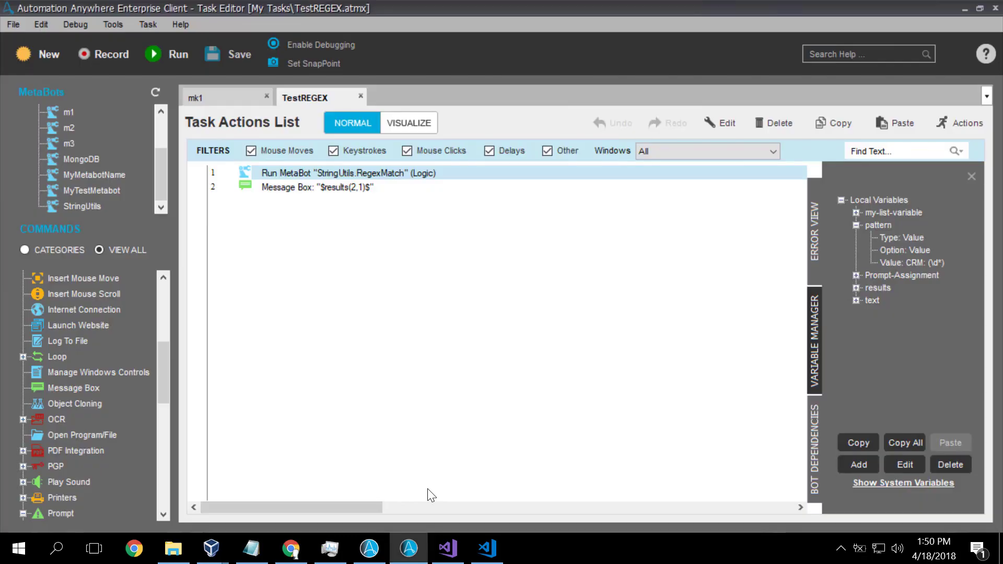
mouse_move(86, 213)
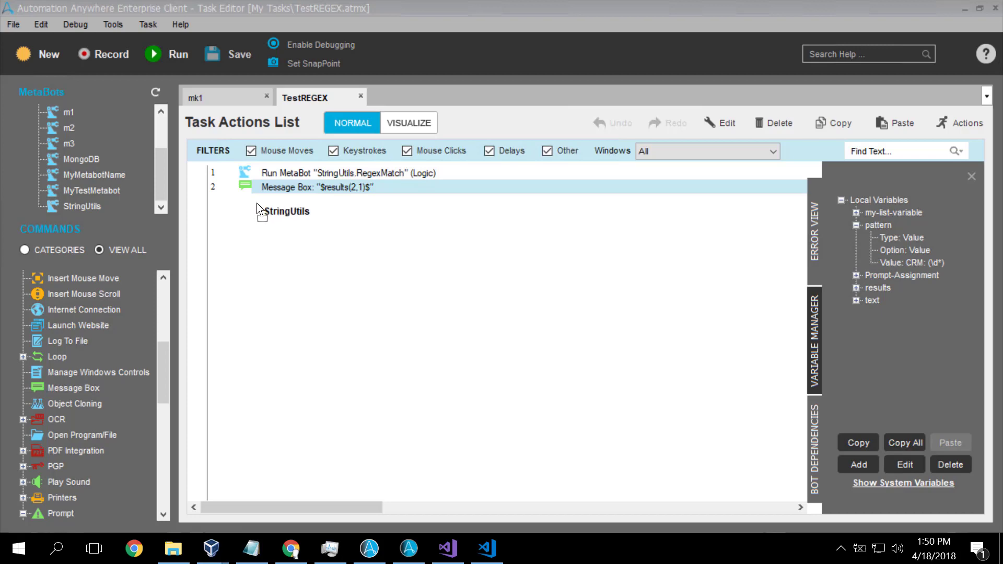
double_click(348, 173)
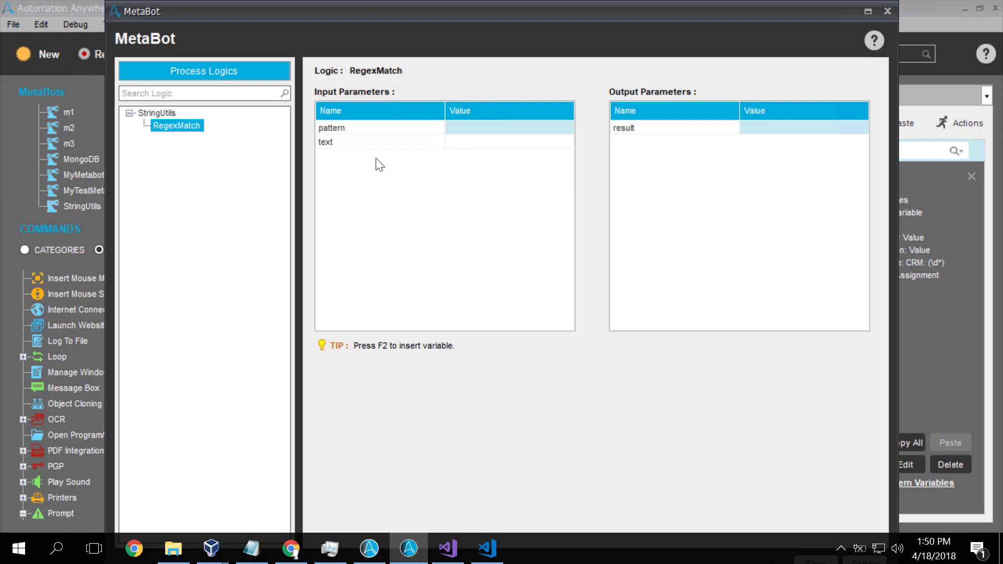
left_click(508, 127)
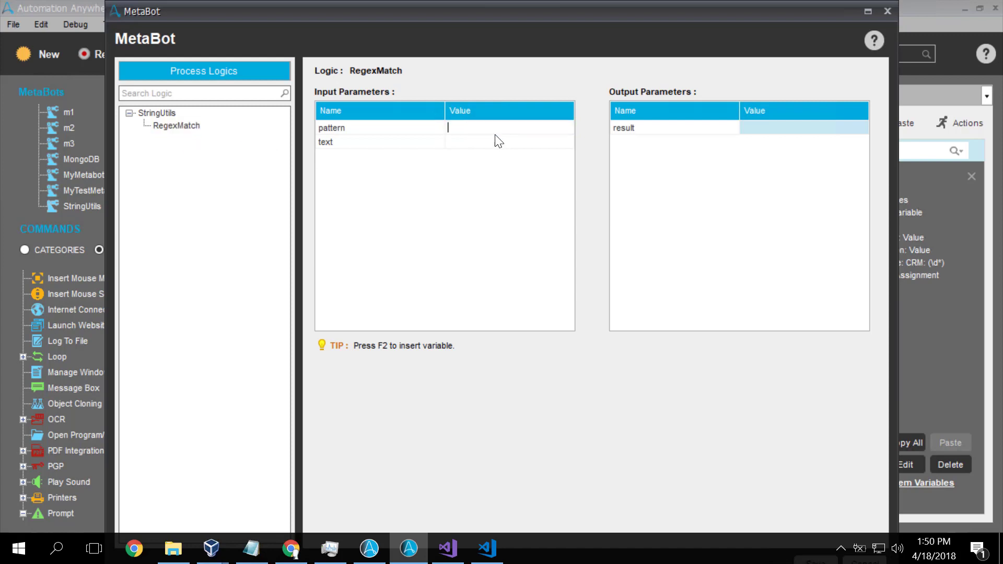
left_click(509, 142)
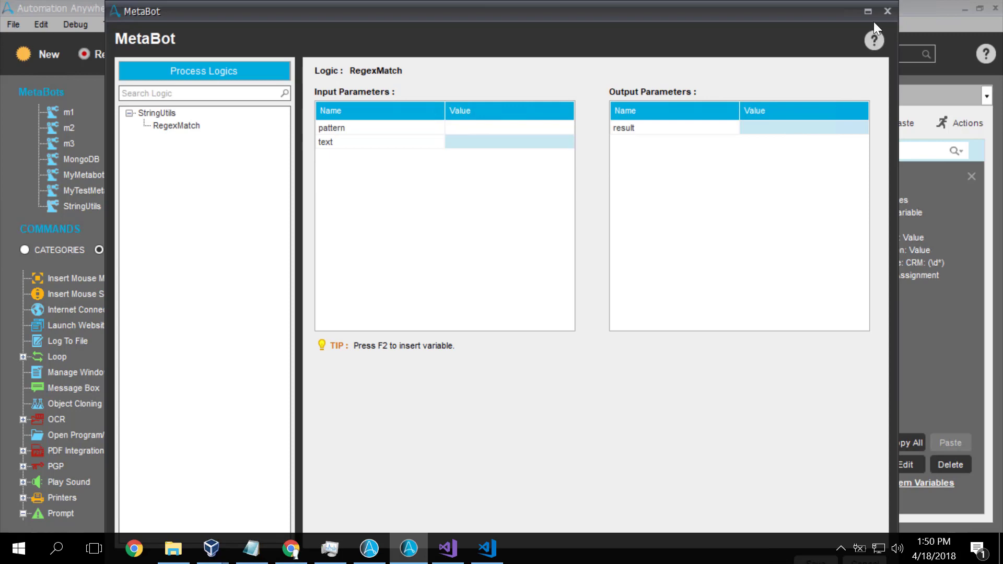
left_click(887, 11)
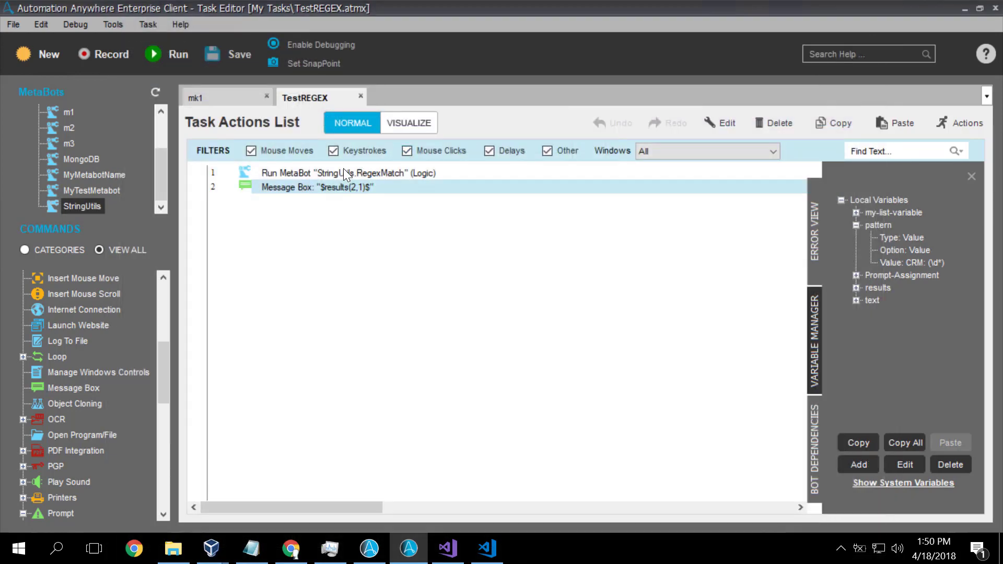
double_click(348, 173)
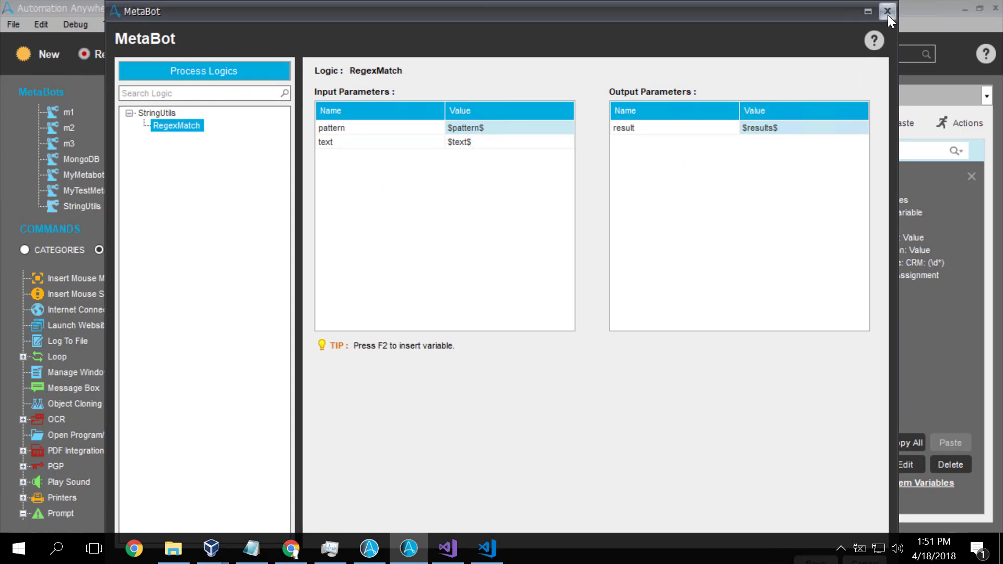
left_click(887, 10)
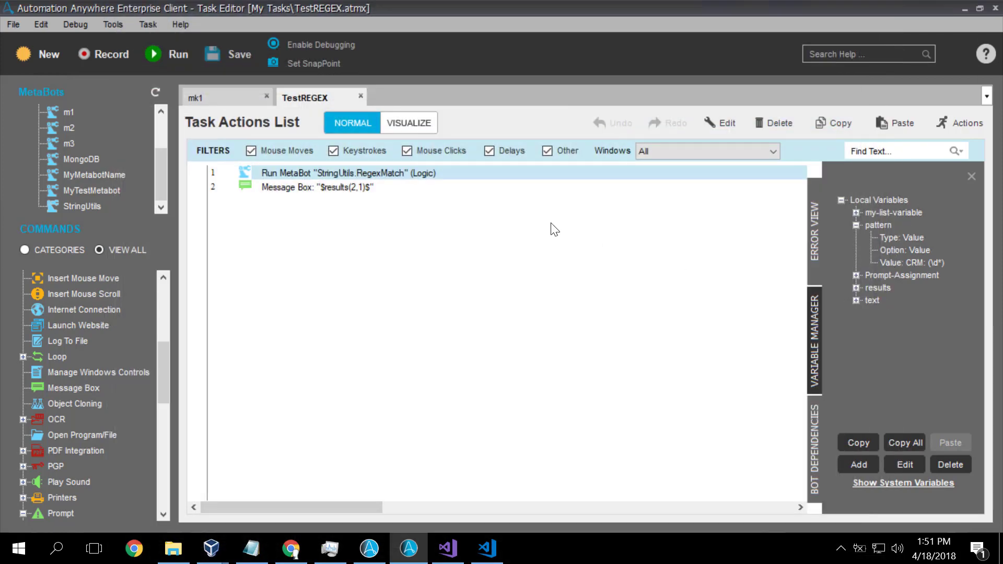
left_click(856, 300)
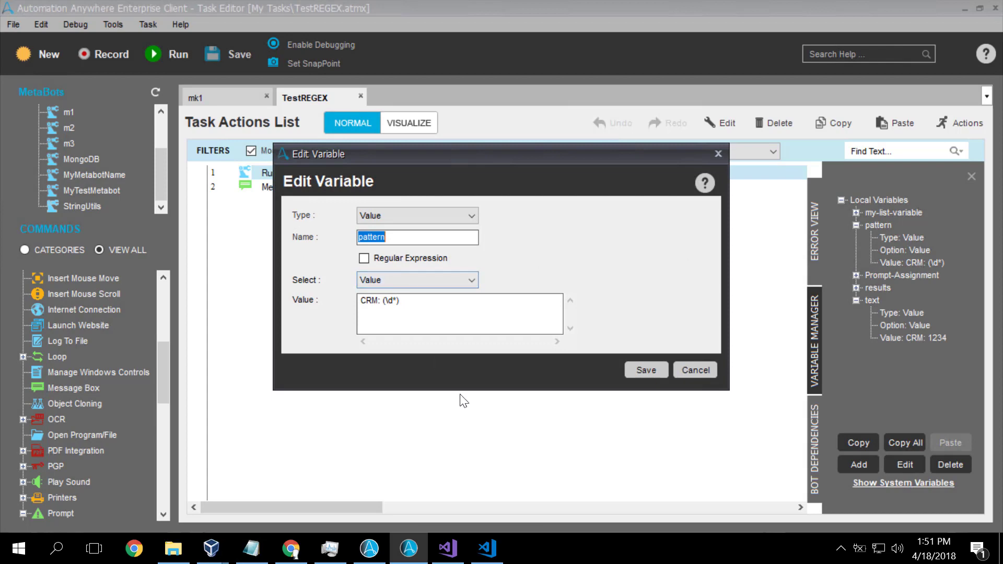
Save the new pattern value in Variable Manager, check it, then save TestREGEX
left_click(291, 547)
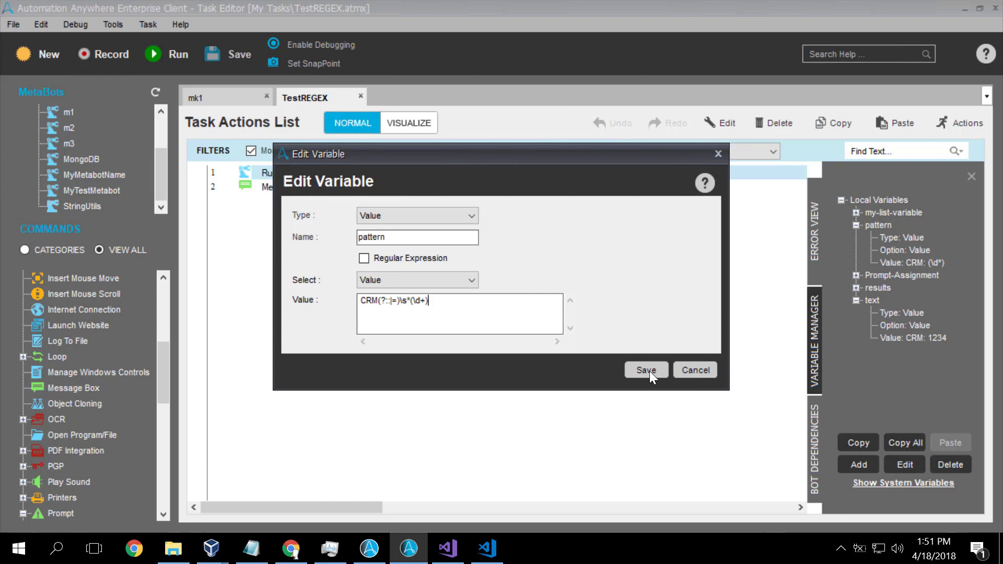
left_click(644, 370)
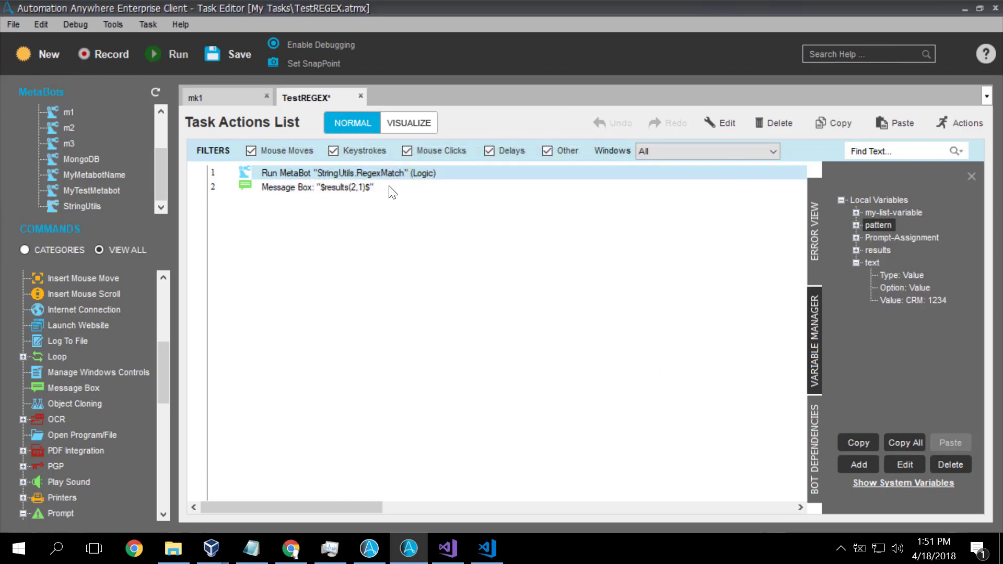
left_click(865, 225)
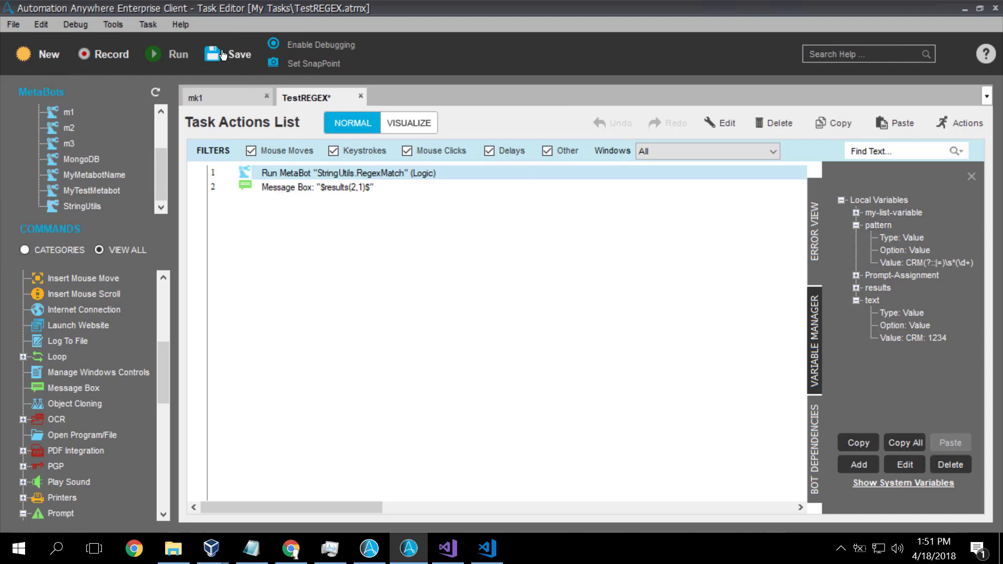
left_click(228, 54)
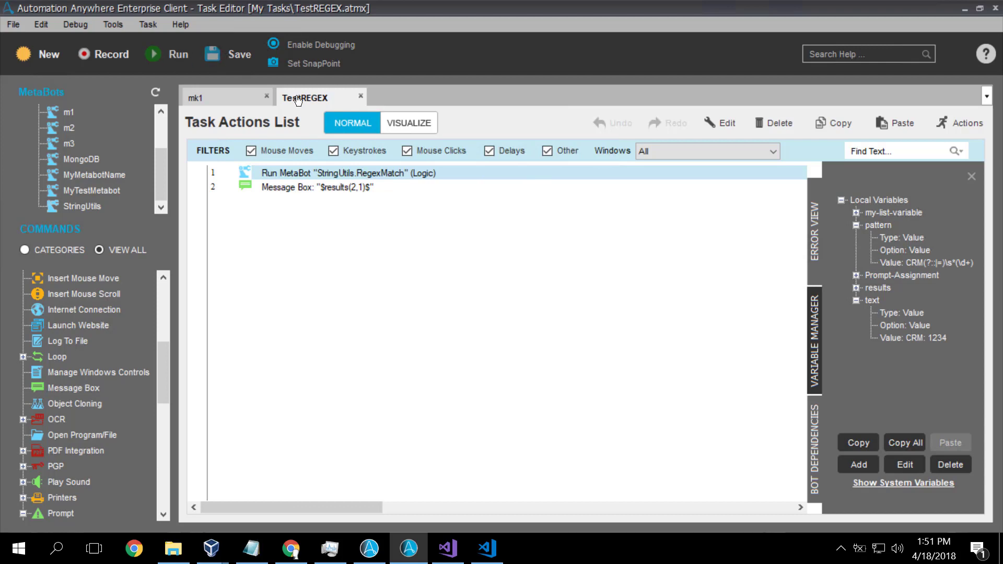
mouse_move(362, 132)
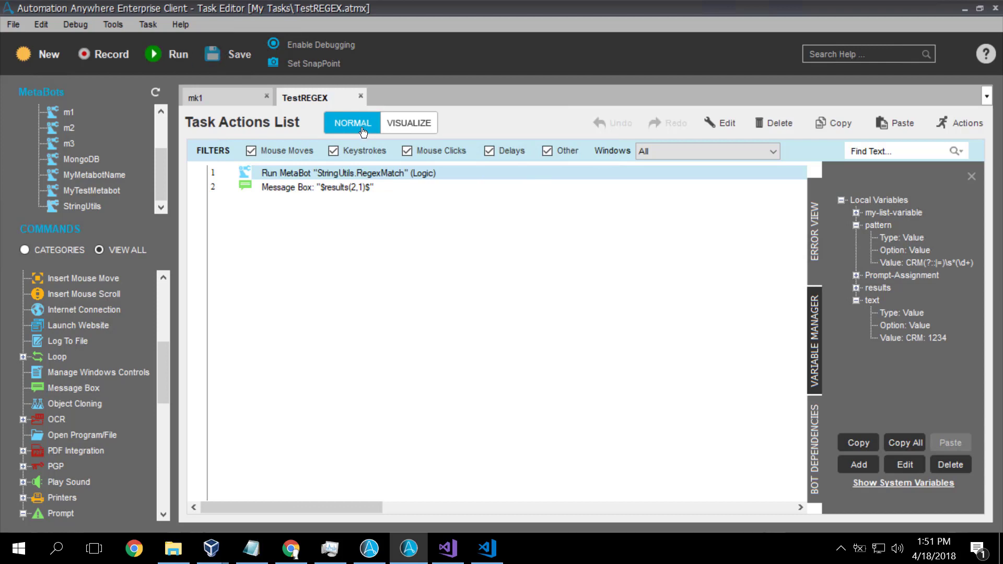
Run TestREGEX and dismiss the message box showing 1234
left_click(166, 54)
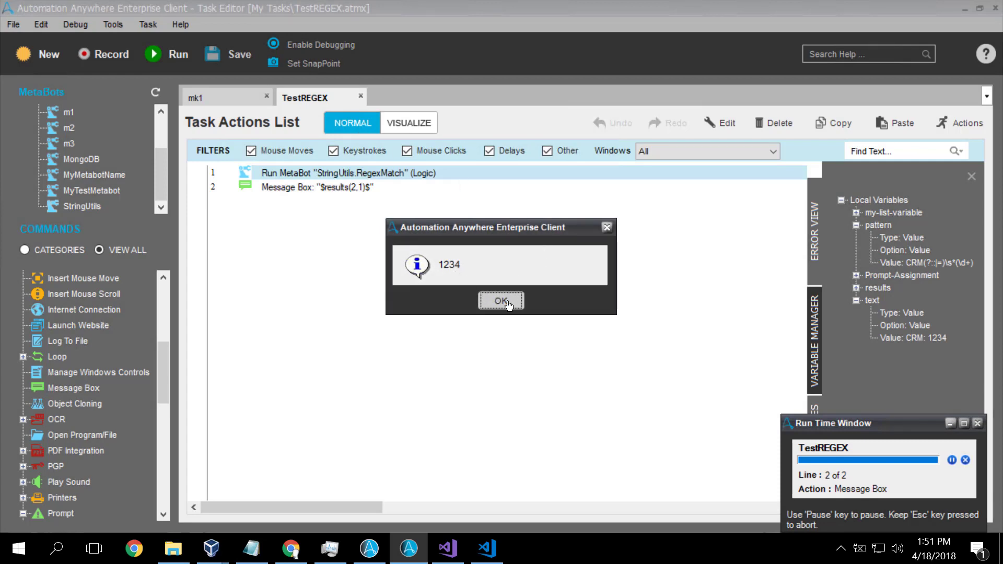
mouse_move(516, 312)
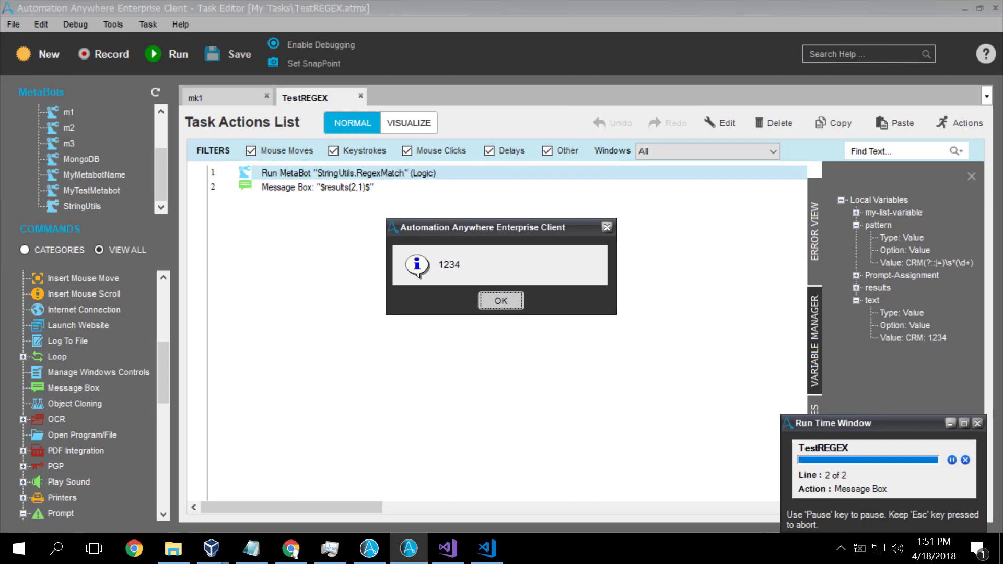
left_click(501, 301)
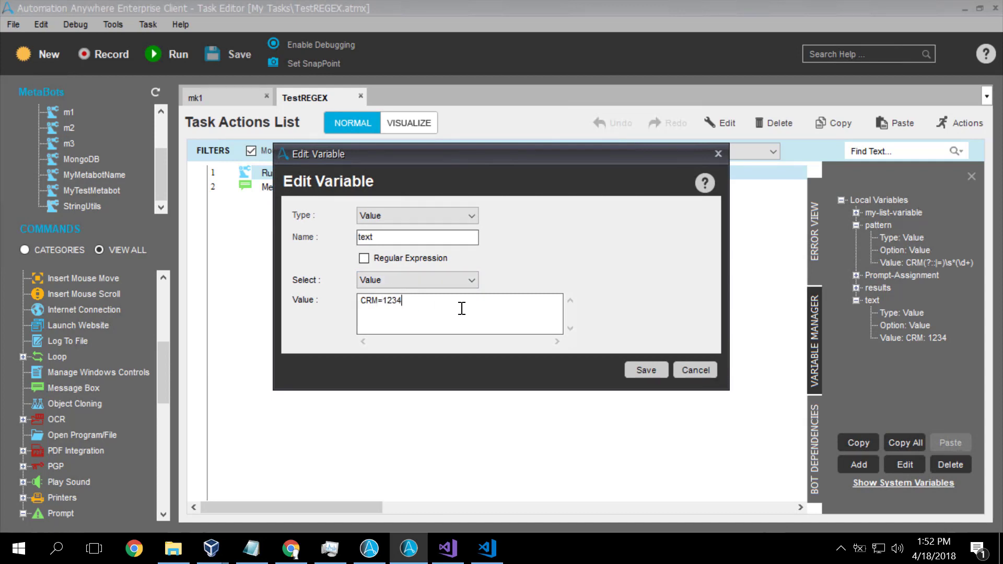
Set the text variable to CRM=123456, rerun TestREGEX, and dismiss the 123456 result
type("56")
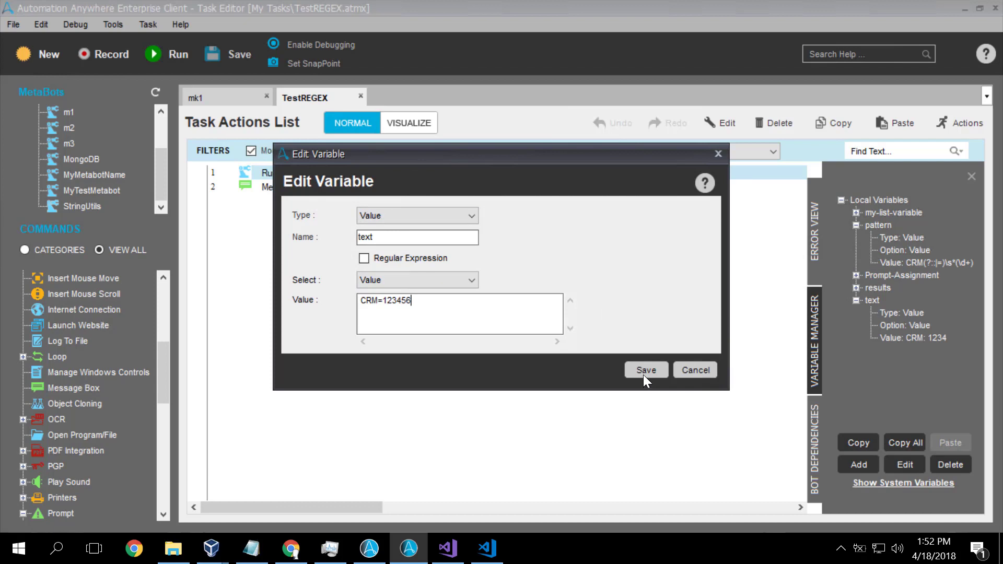
left_click(645, 369)
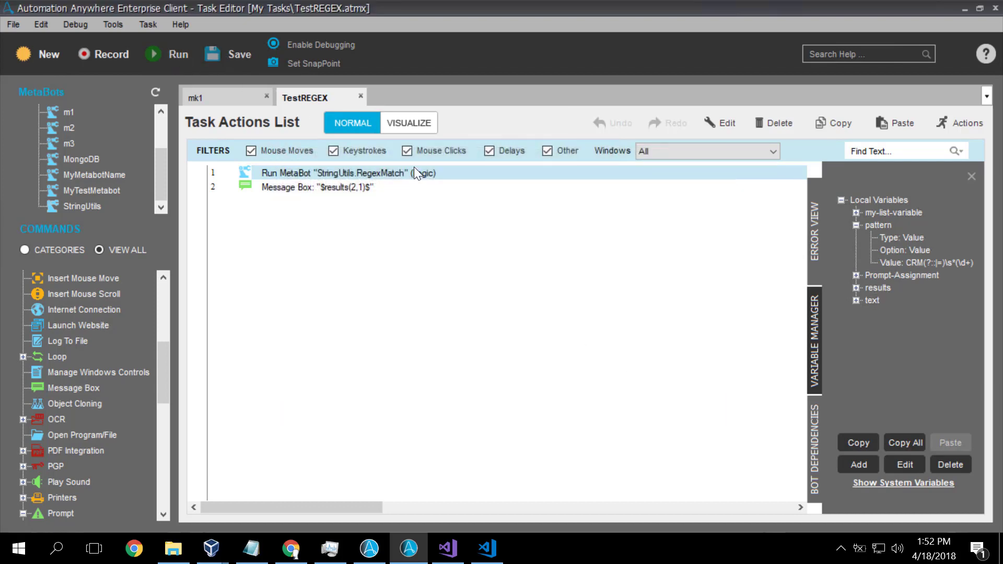
left_click(166, 54)
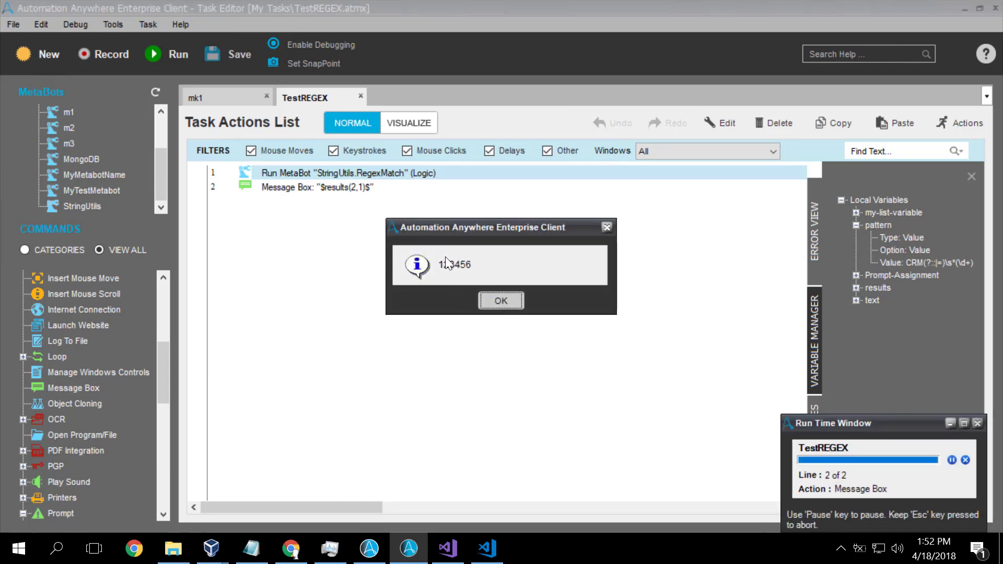
left_click(500, 301)
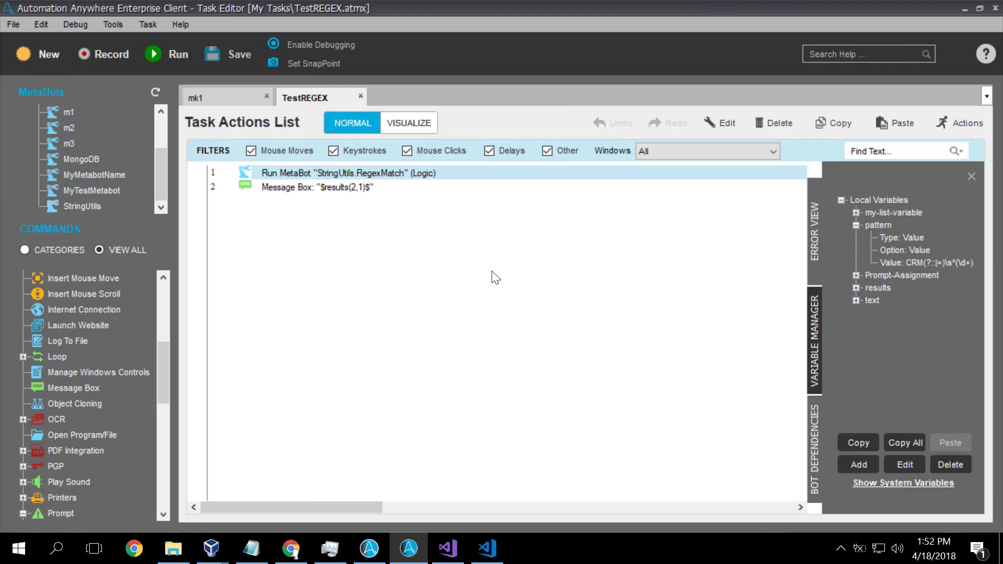
mouse_move(487, 265)
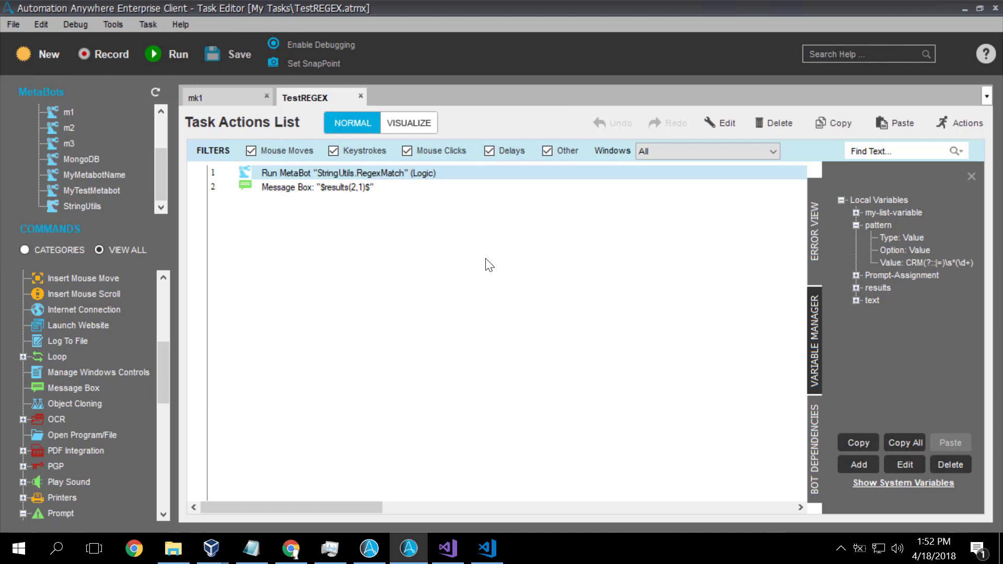
mouse_move(487, 263)
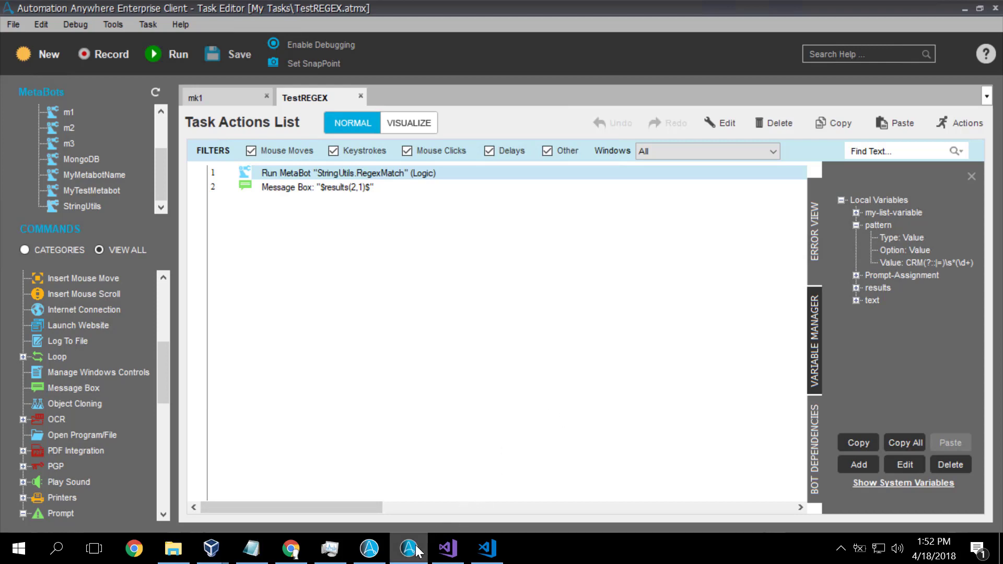
Review the RegexMatch method in AAStringUtils.cs, which returns null or an array of groups
left_click(447, 548)
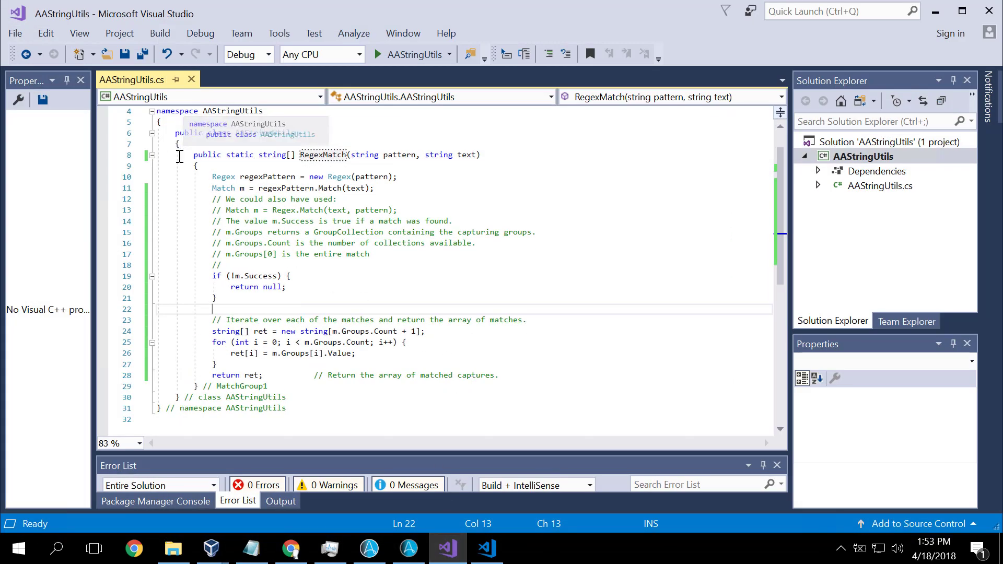
left_click_drag(191, 155, 274, 376)
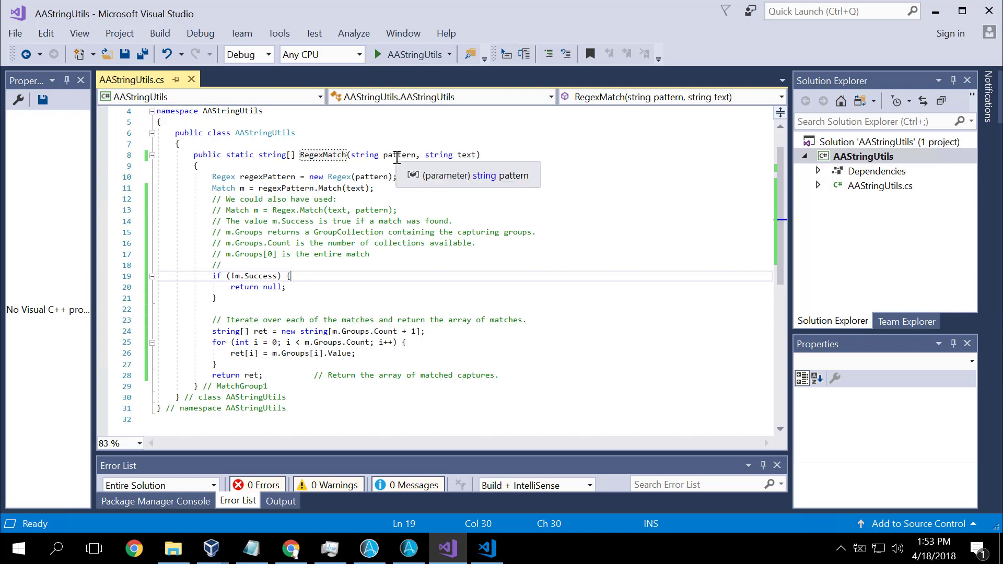
mouse_move(338, 357)
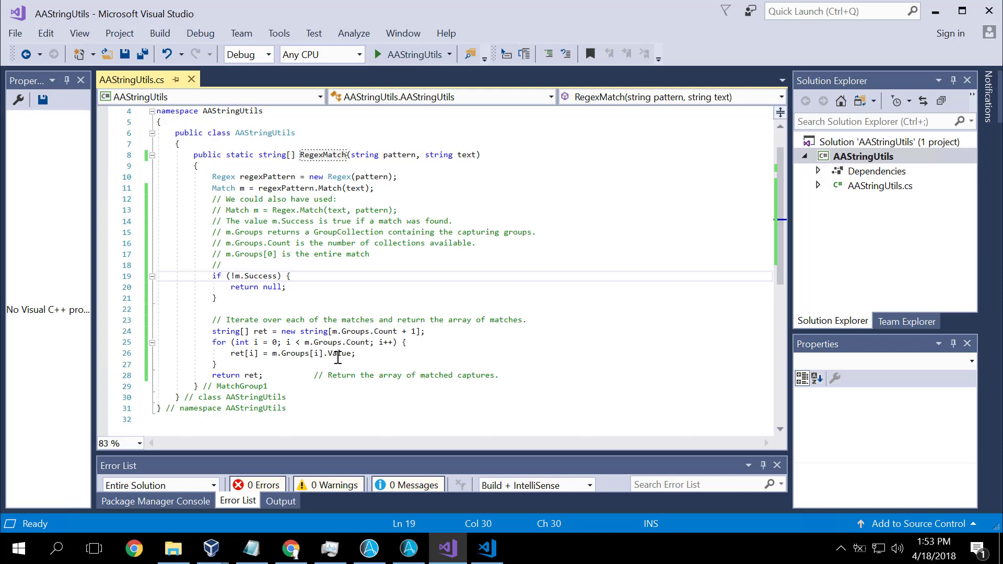
mouse_move(405, 358)
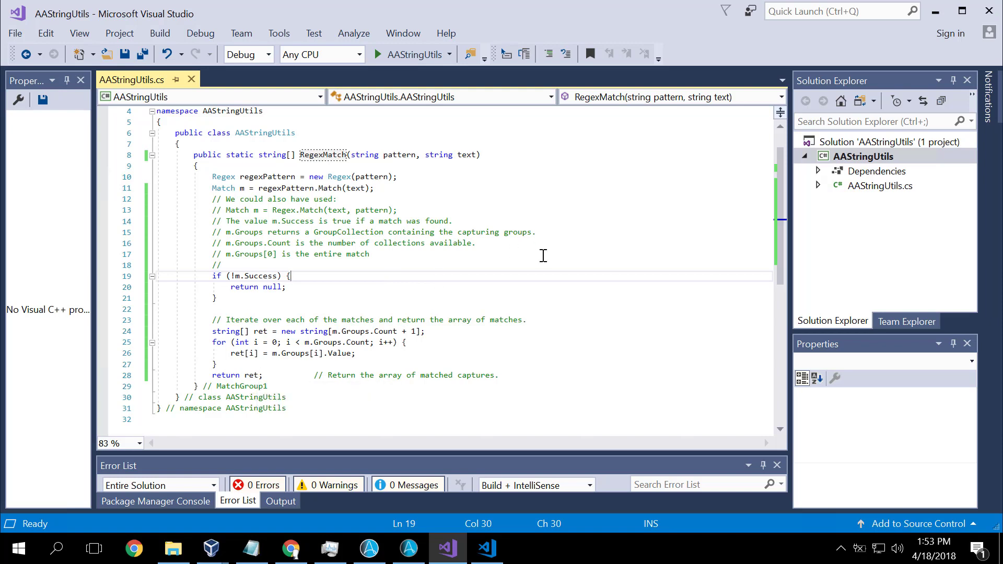
mouse_move(382, 538)
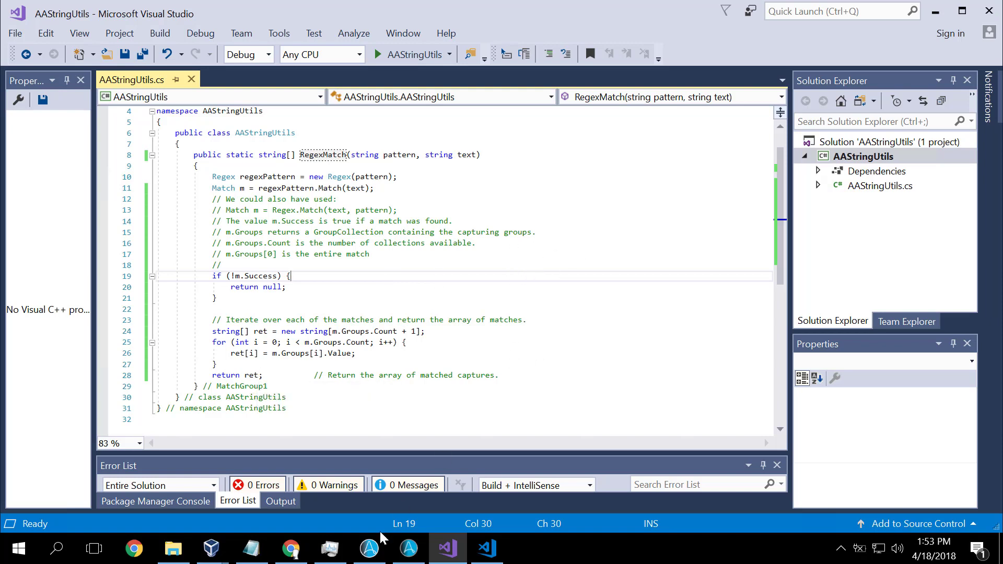
Bring the Automation Anywhere TestREGEX task editor back to the front
left_click(408, 548)
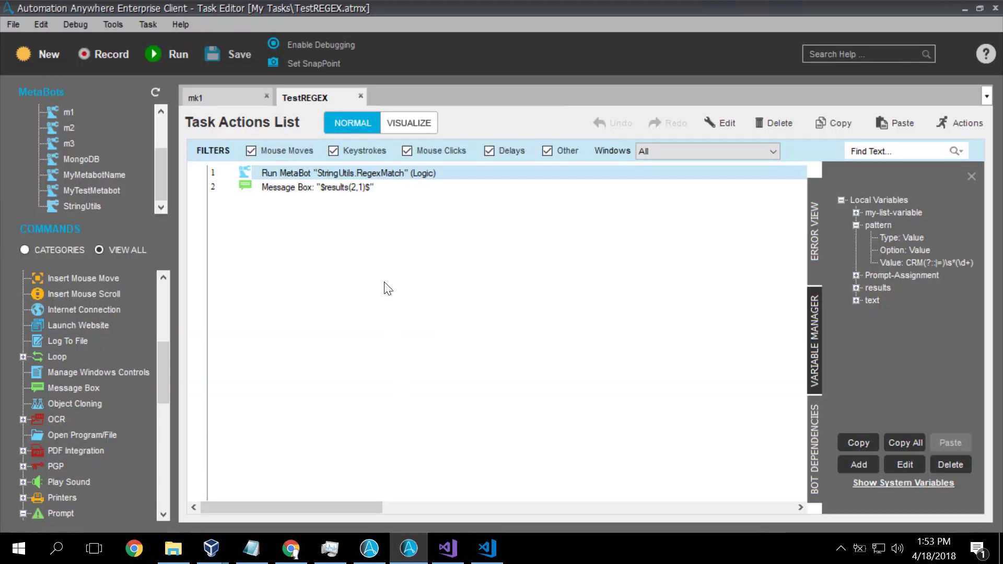
mouse_move(374, 216)
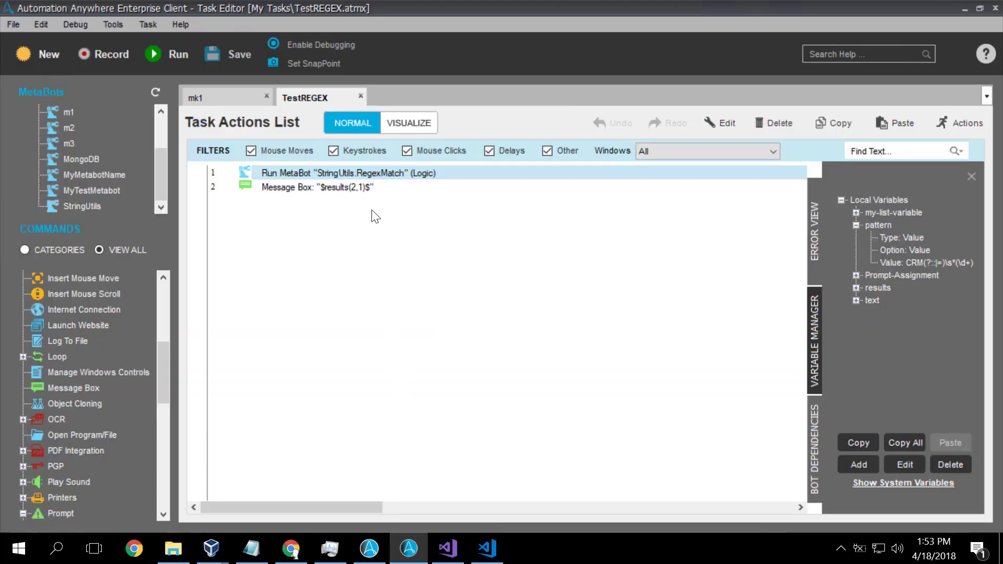
mouse_move(351, 207)
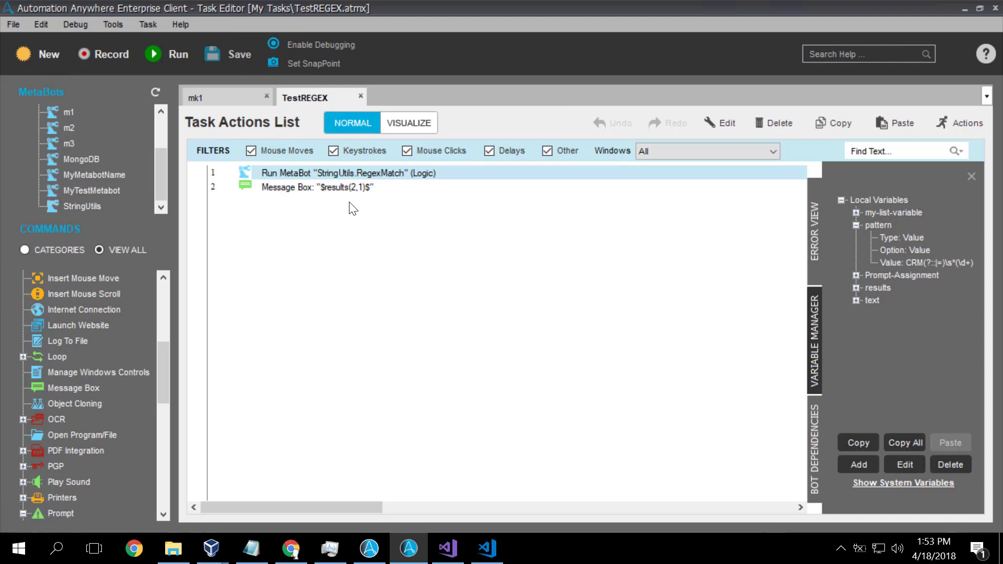
mouse_move(412, 293)
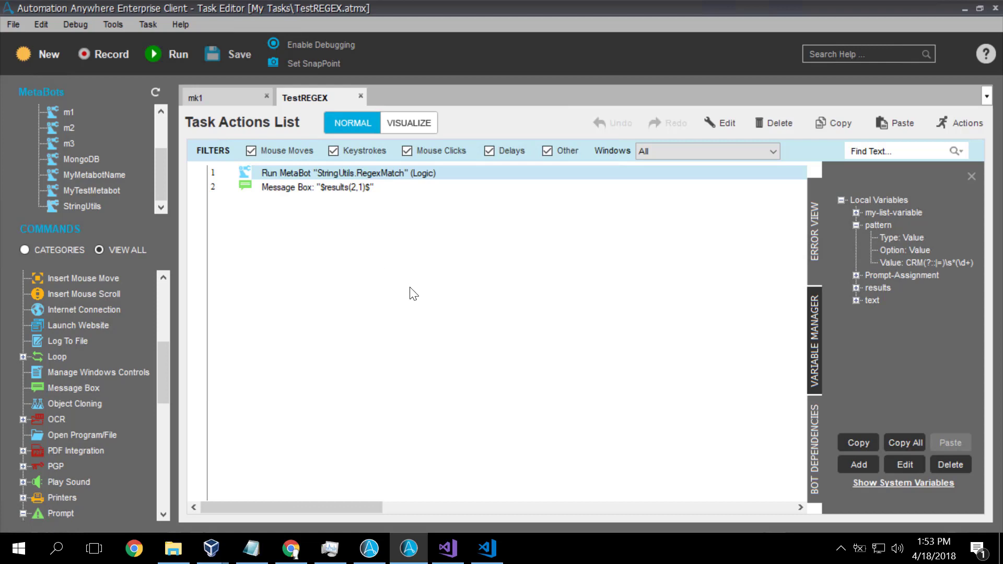
mouse_move(608, 273)
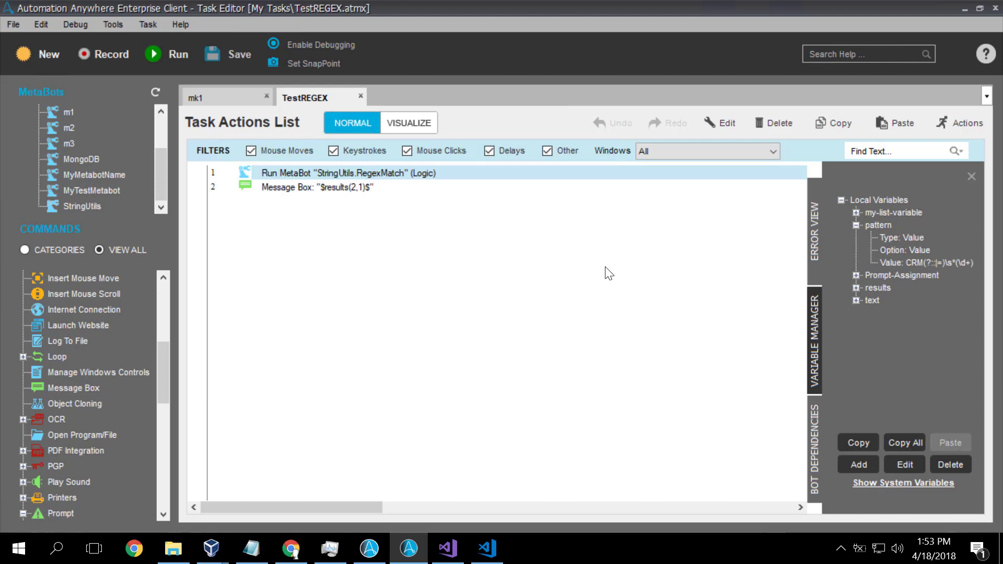
mouse_move(870, 212)
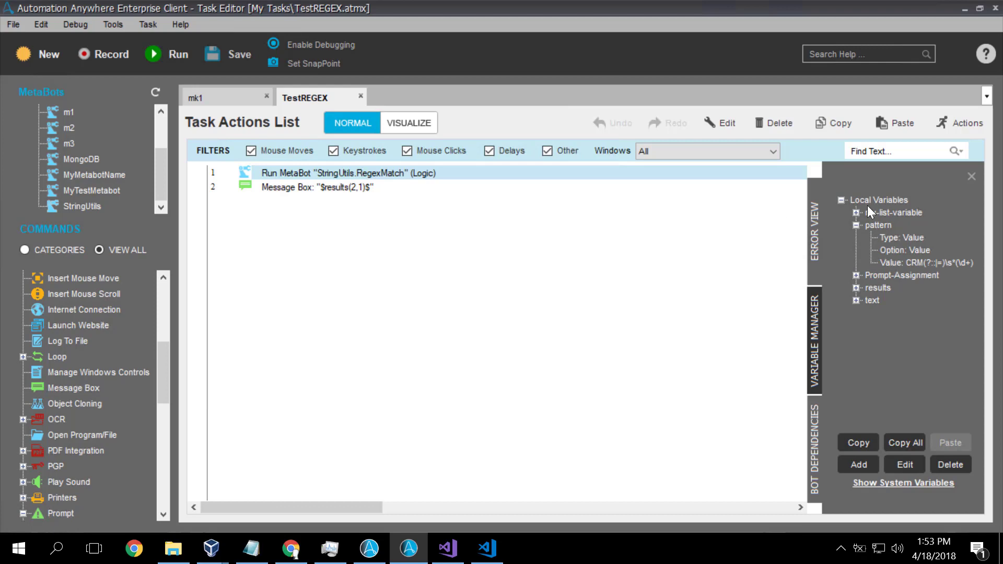